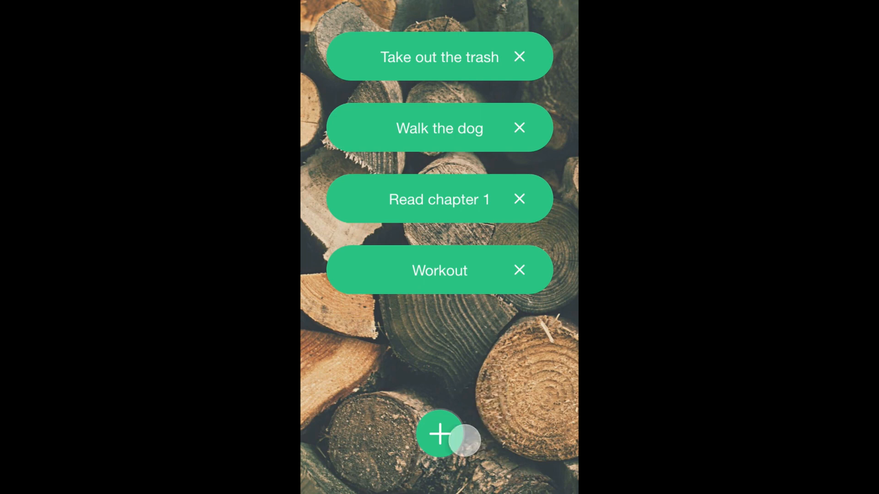
Try the demo's plus and X buttons, then return to the XD start screen.
click(439, 433)
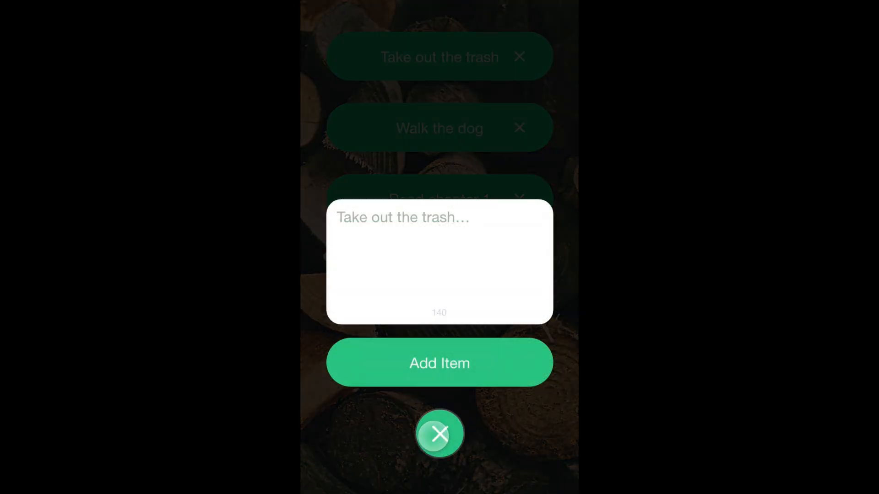
click(440, 434)
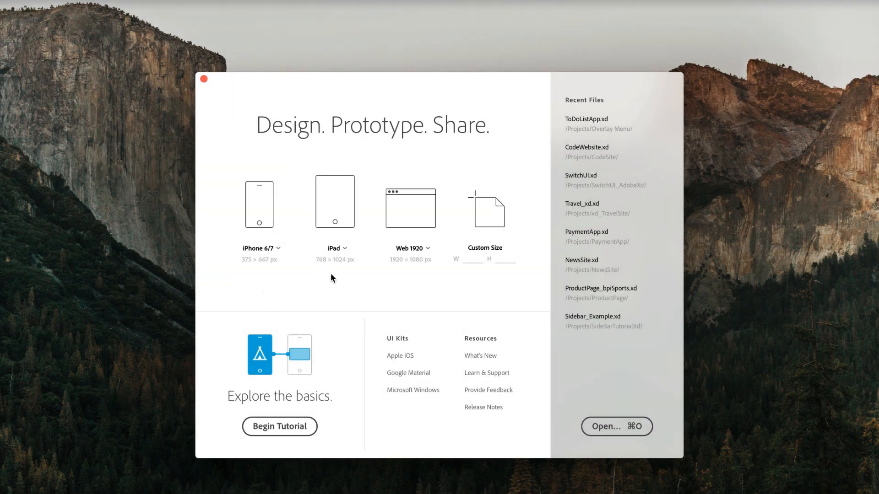
Create an iPhone 6/7 artboard and fill a 375×667 rectangle with the stacked-logs photo.
click(259, 202)
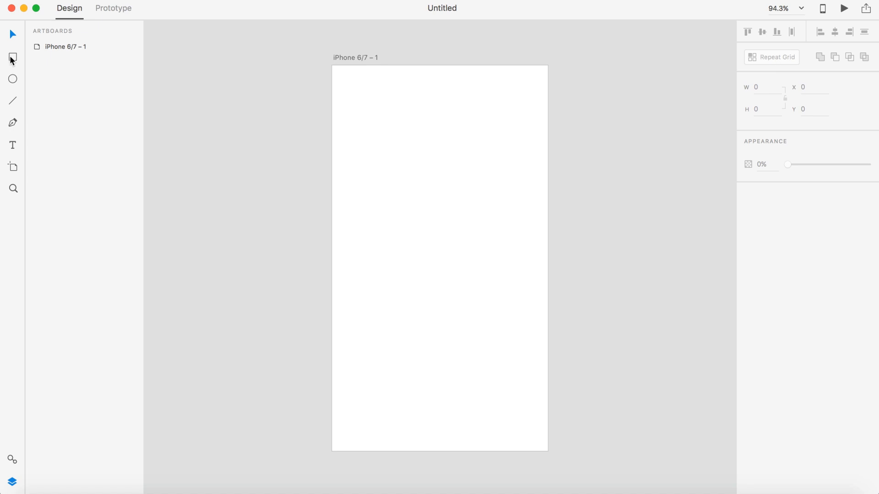
click(12, 56)
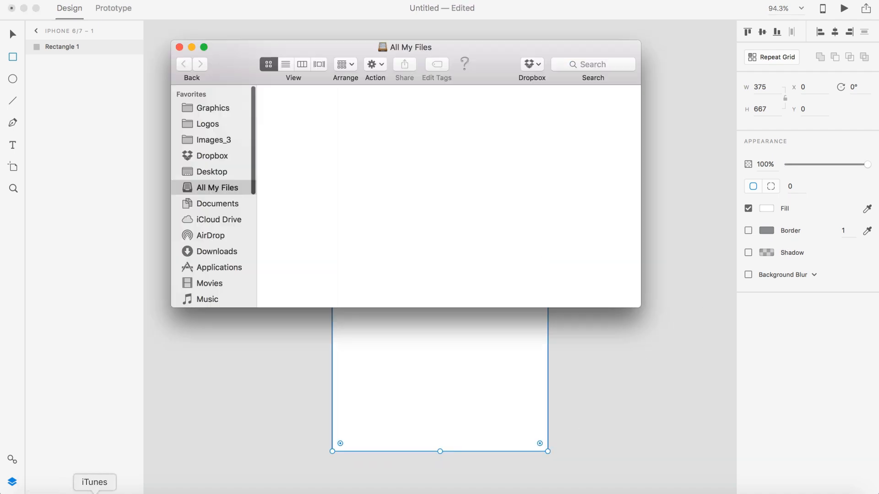
click(213, 108)
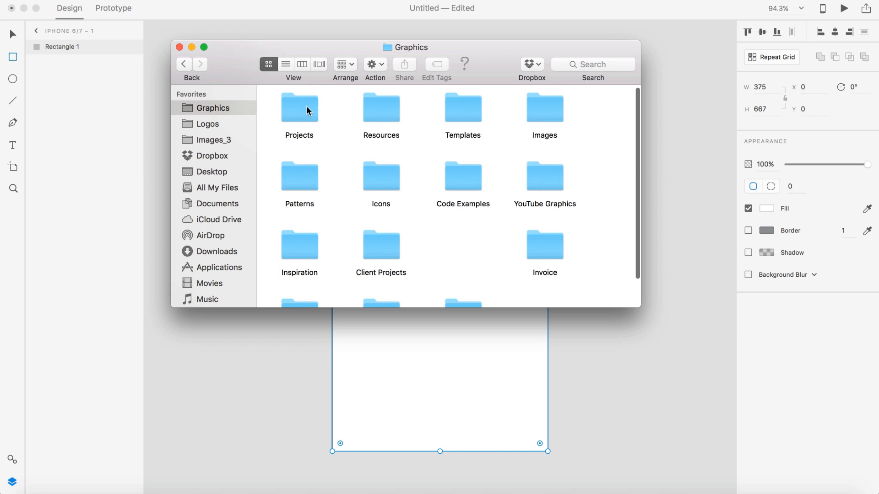
double_click(298, 108)
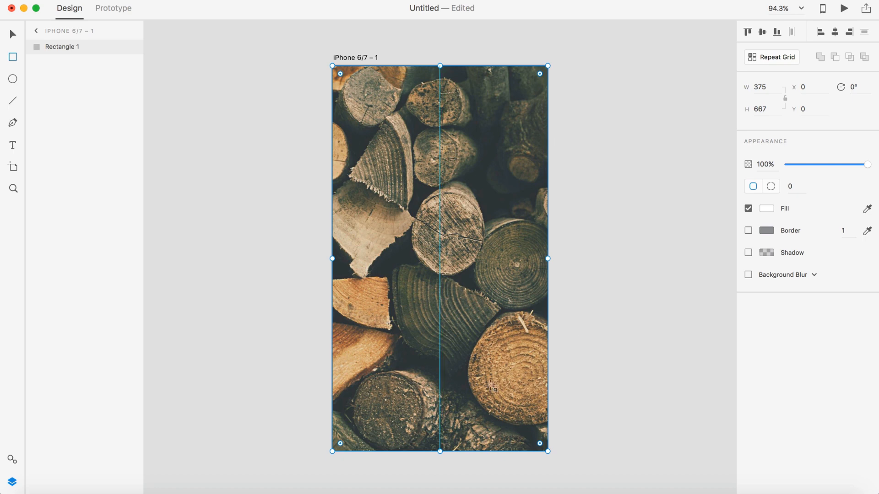
click(617, 244)
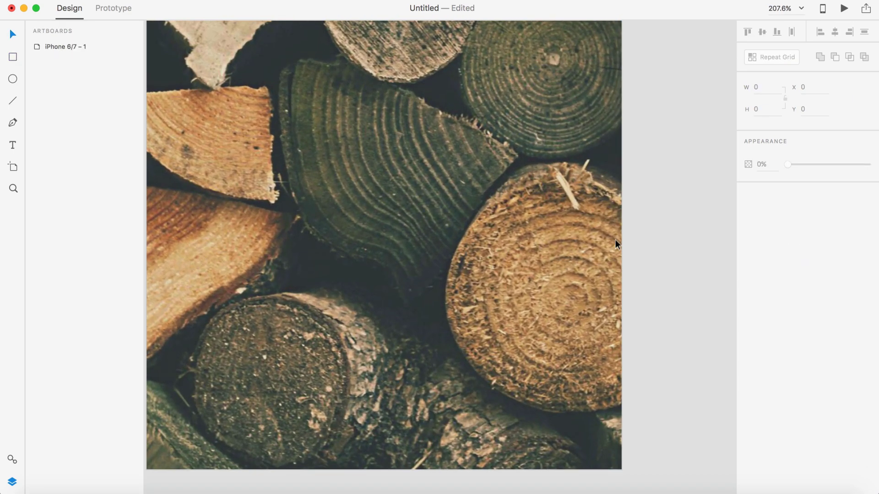
Draw a circle near the bottom of the artboard and set its width to 64.
scroll(down, 3)
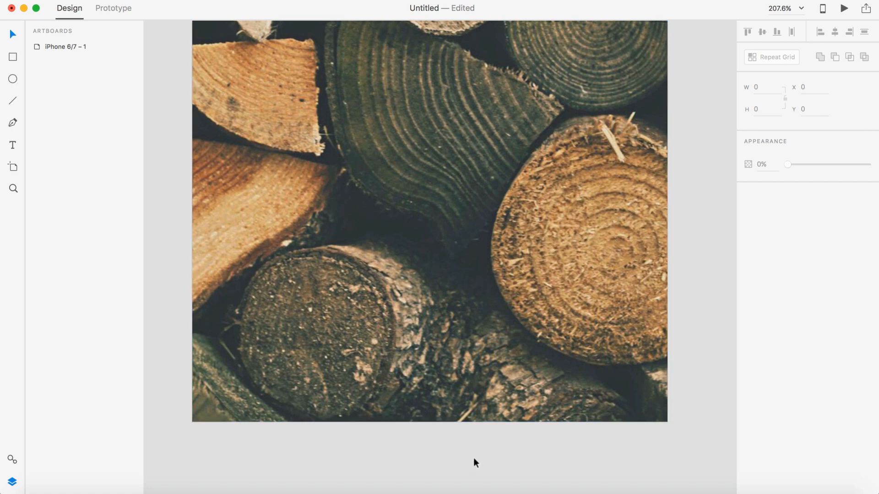
click(375, 300)
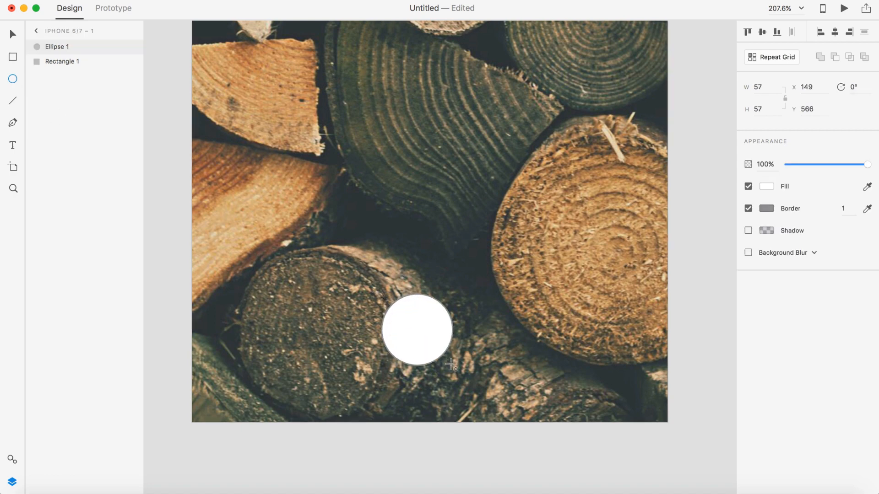
click(416, 329)
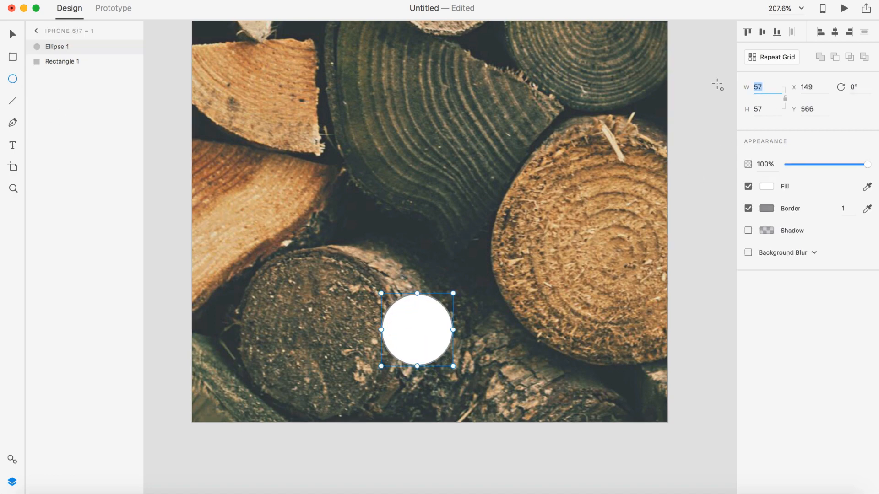
text(64)
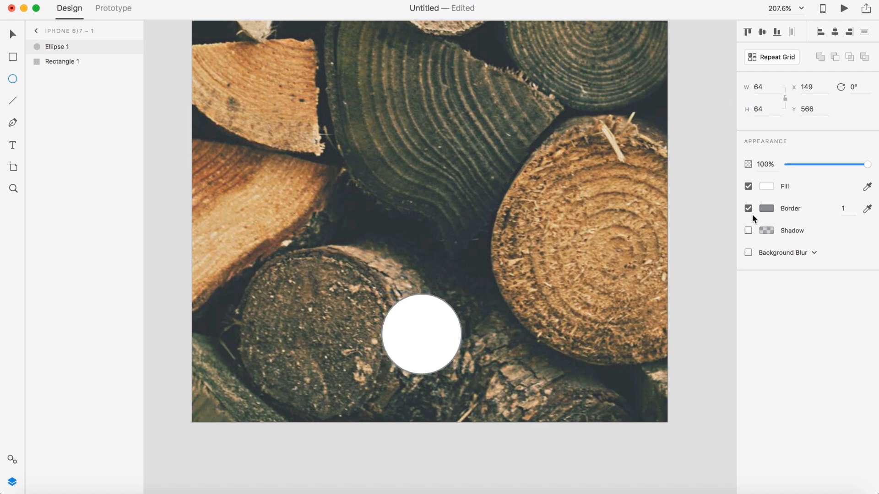
Set the circle's fill colour to hex 38D681.
click(765, 186)
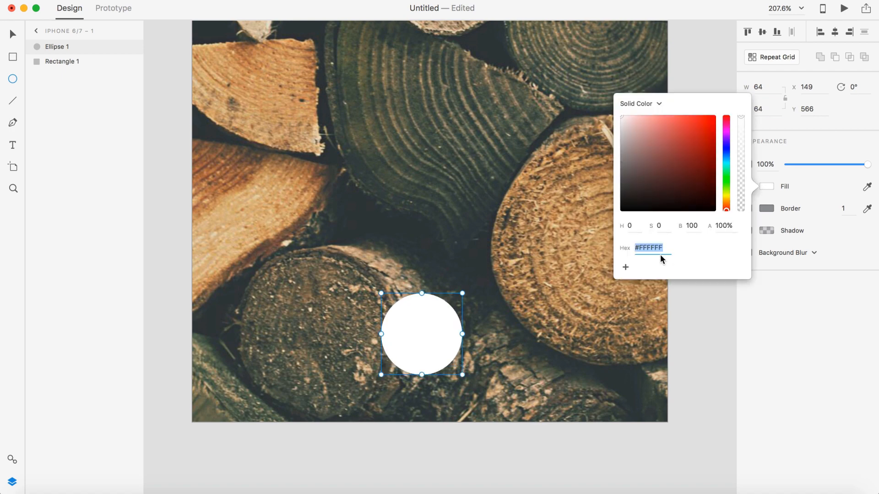
text(3)
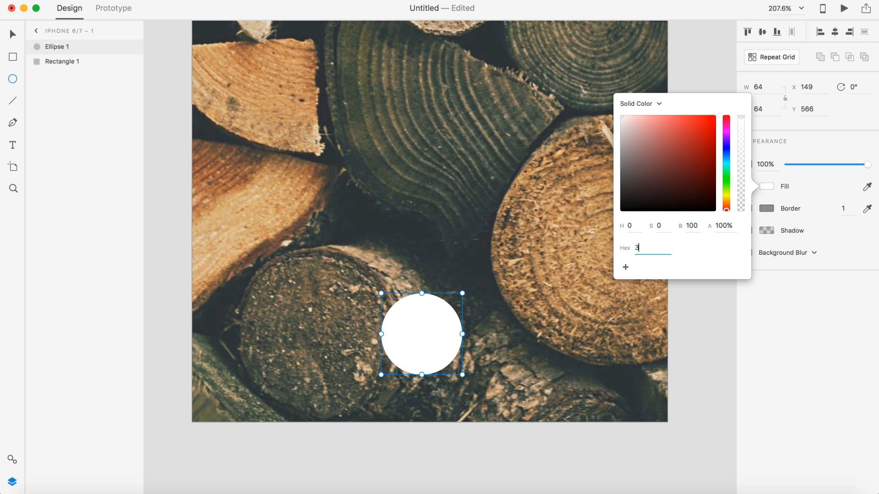
text(d)
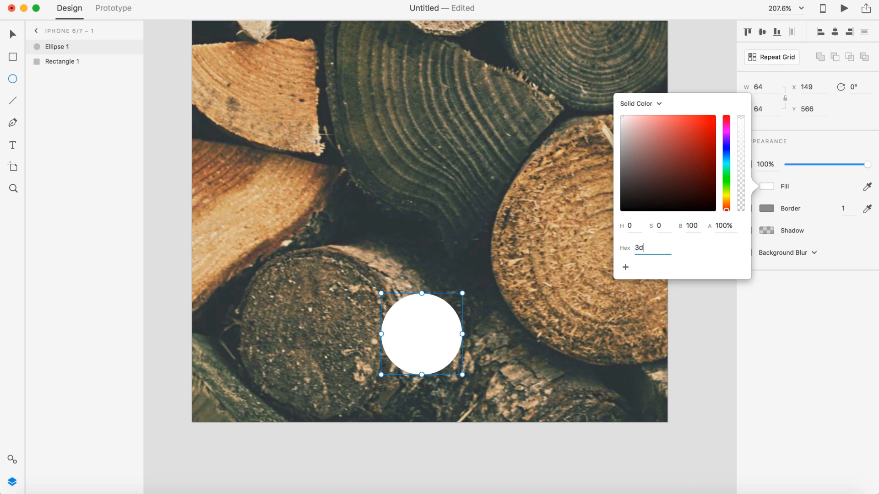
text(8)
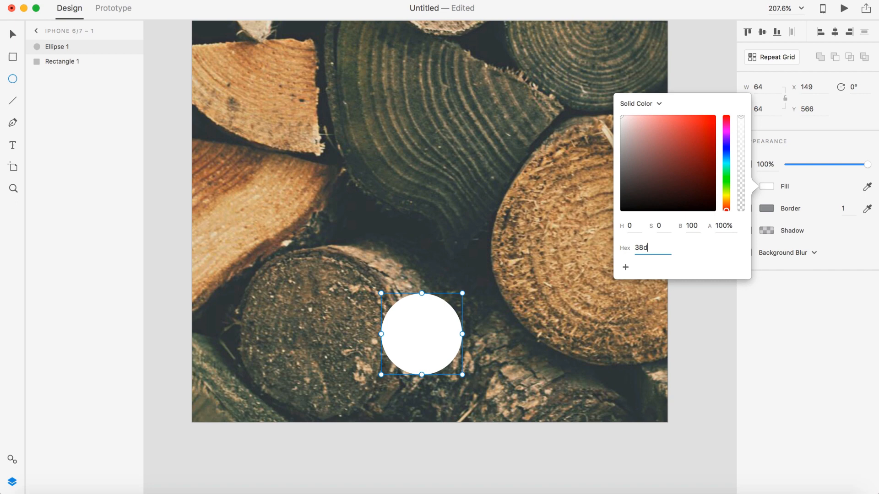
text(682)
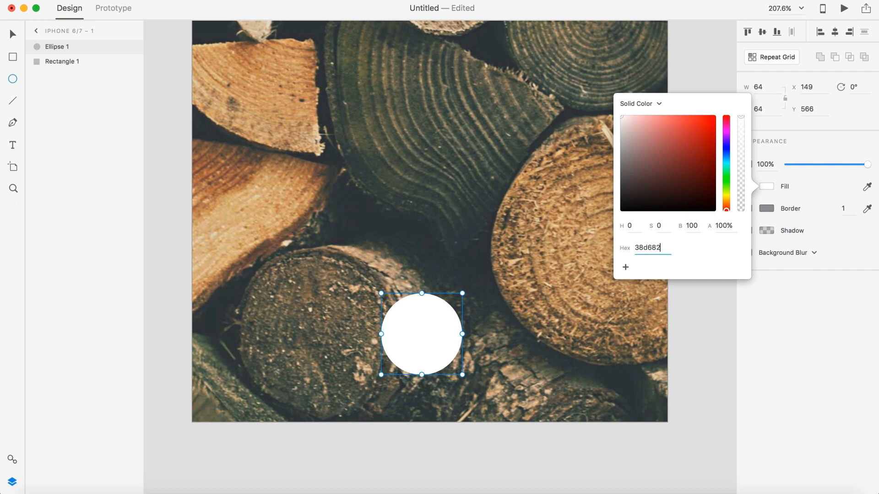
text(38D681)
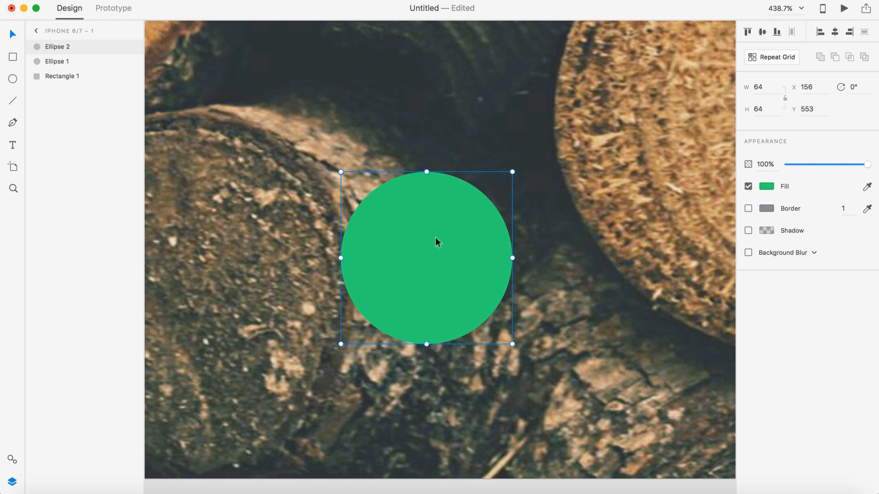
mouse_move(432, 240)
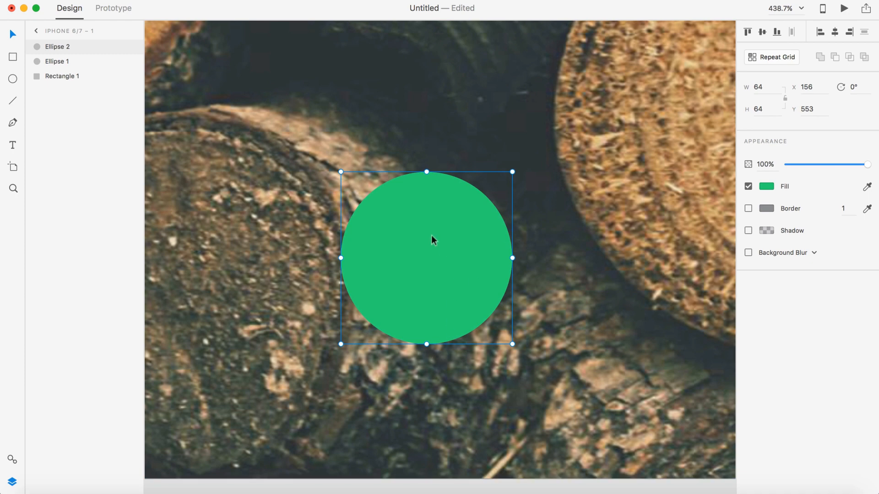
Make the duplicated 68×68 circle an unfilled 20% opacity ring behind the green circle.
click(764, 186)
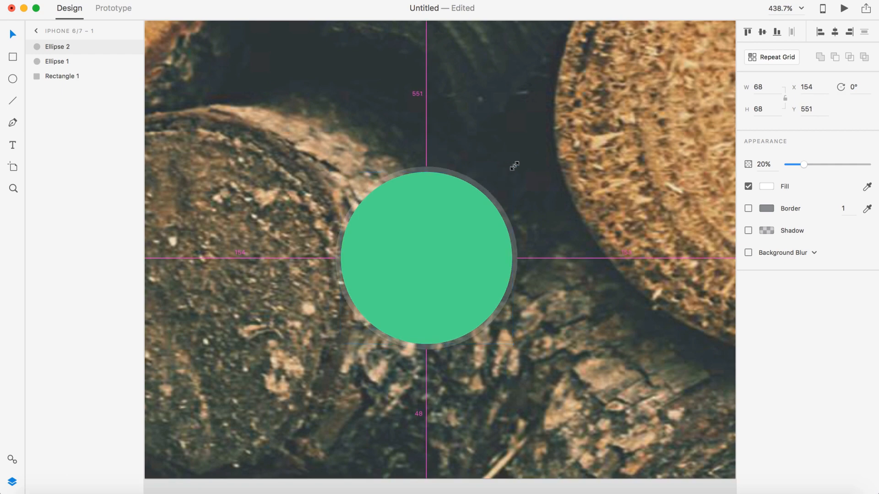
click(426, 258)
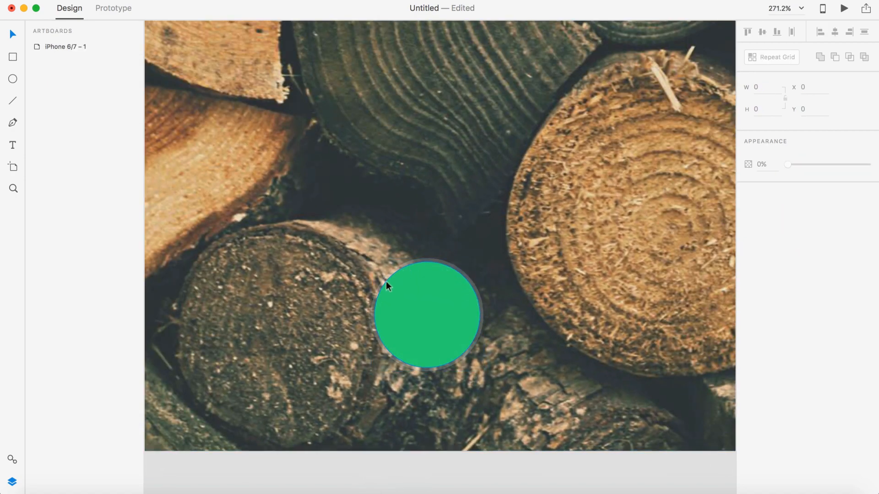
scroll(down, 3)
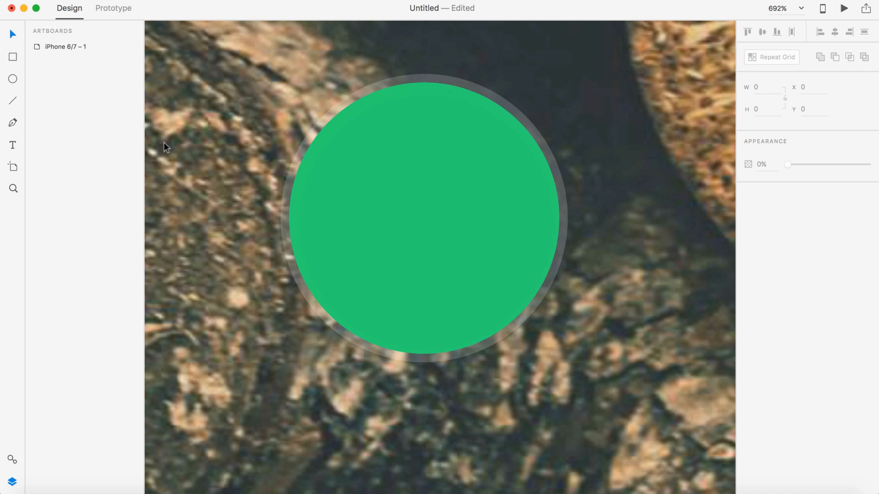
mouse_move(12, 57)
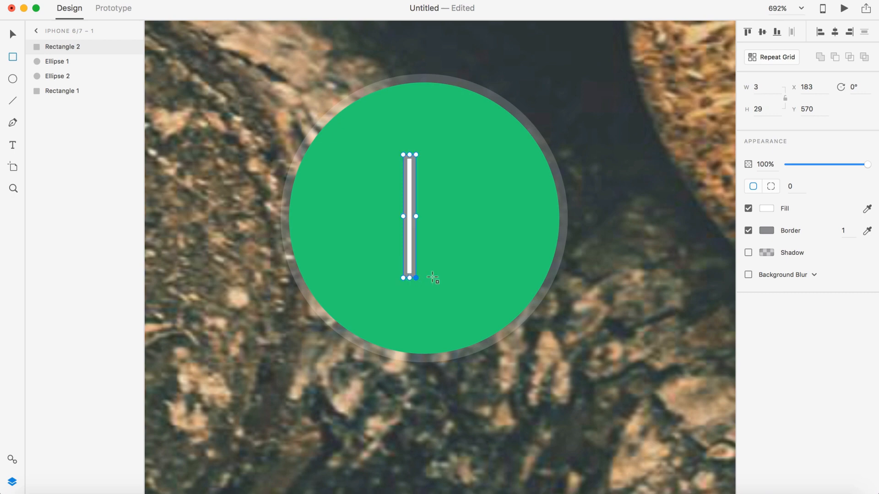
Round the white bars to 100 and group them into a centred plus sign on the circle.
click(748, 230)
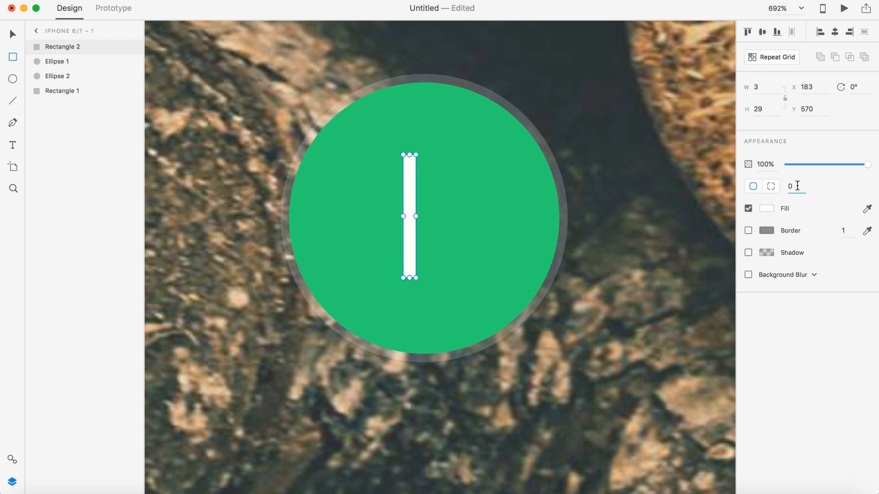
text(100)
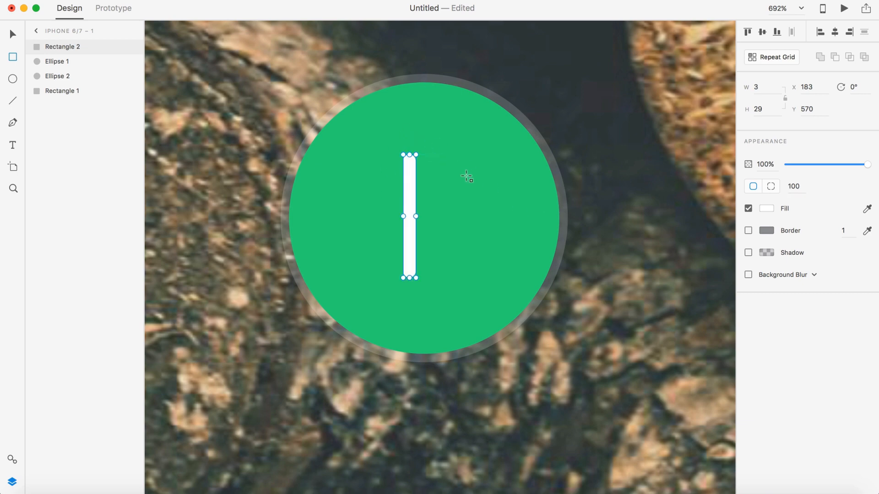
mouse_move(433, 260)
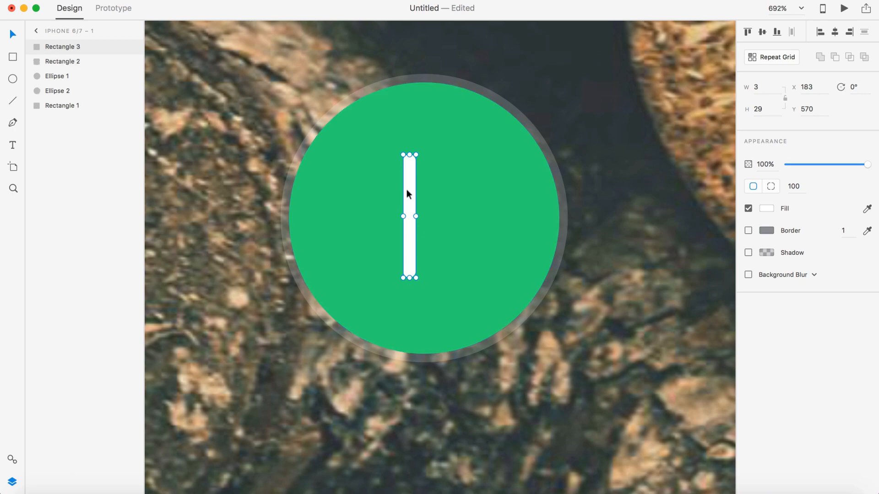
click(853, 87)
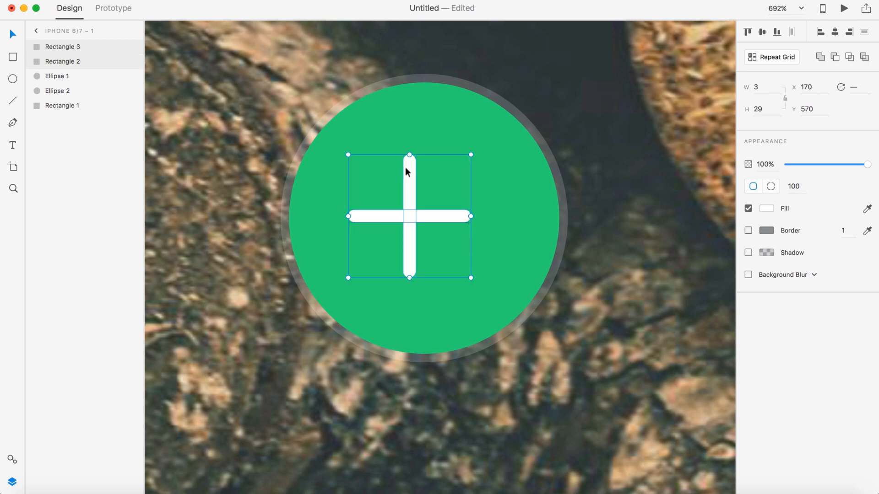
mouse_move(761, 32)
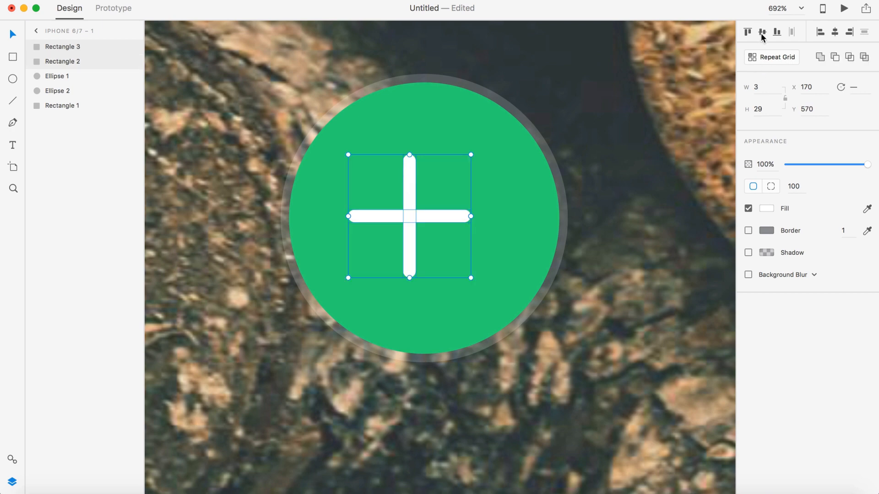
mouse_move(762, 32)
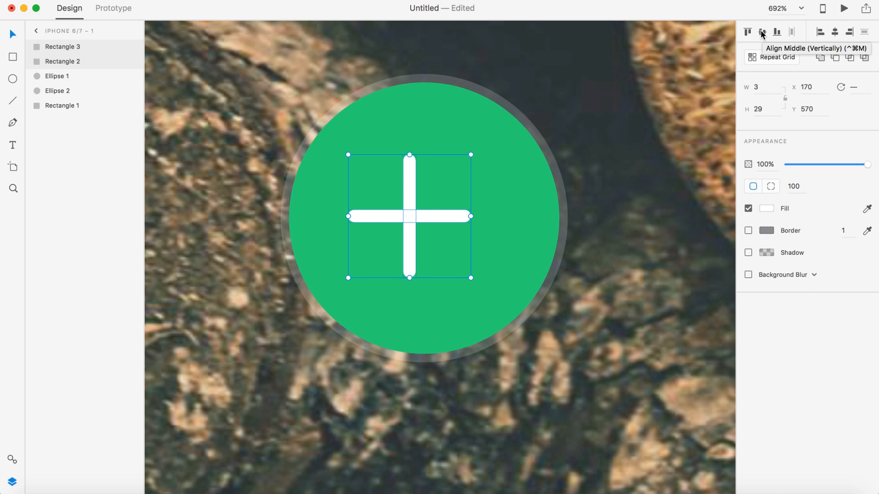
mouse_move(834, 33)
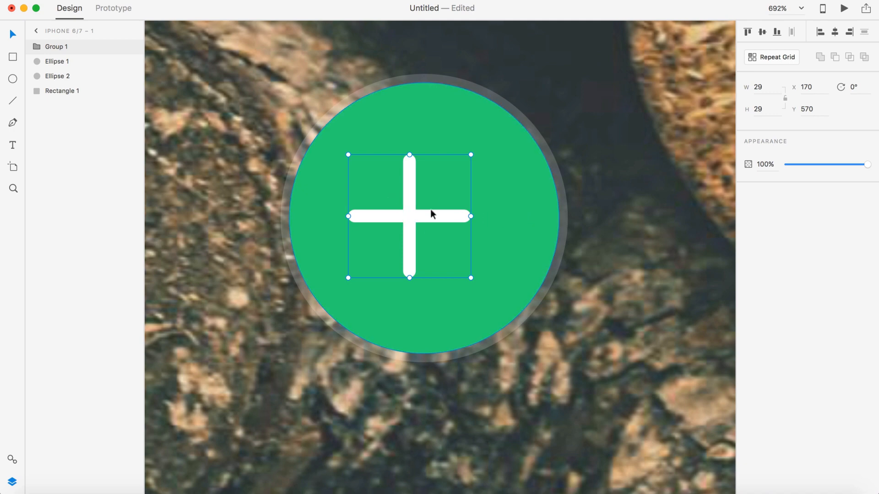
mouse_move(531, 187)
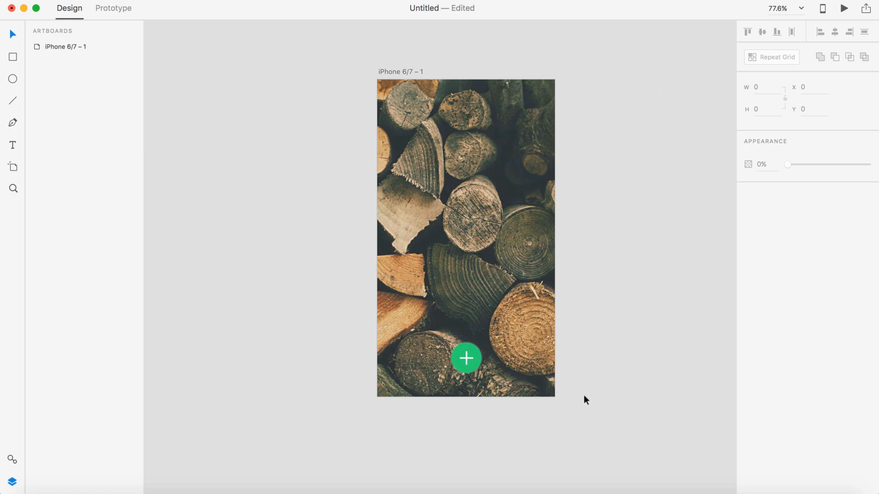
mouse_move(639, 316)
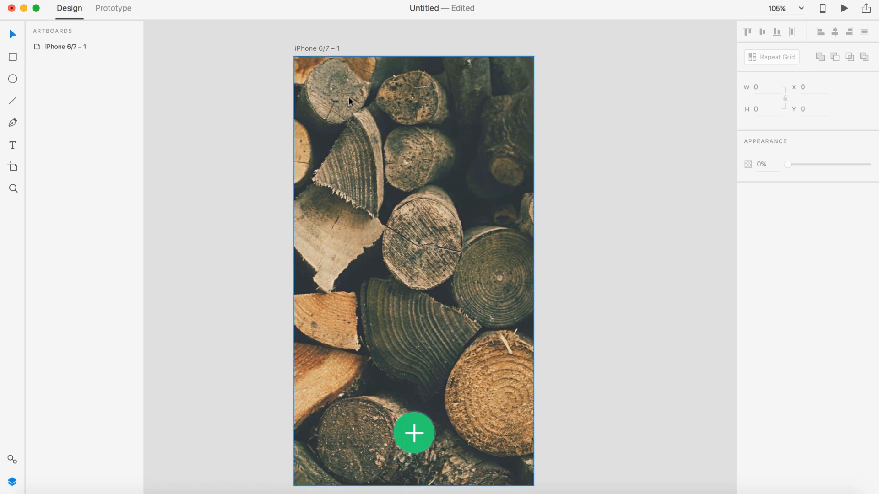
mouse_move(465, 118)
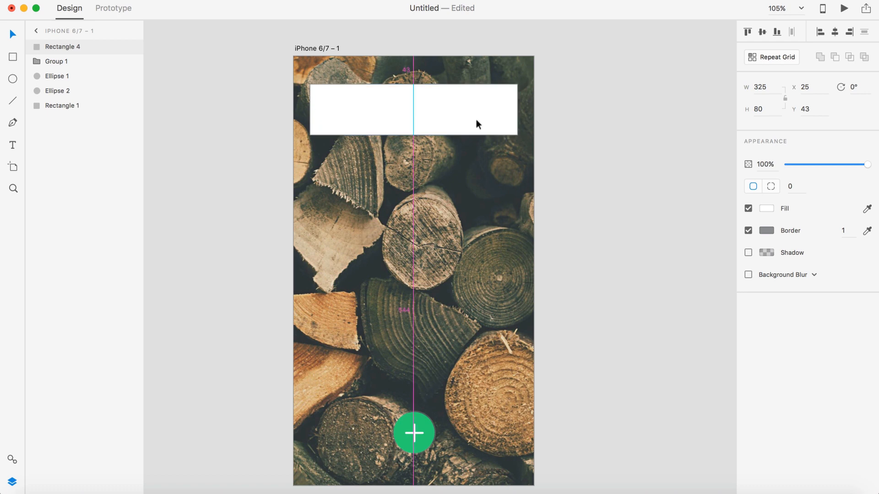
Give the new top bar a corner radius of 40 and remove its border.
click(413, 110)
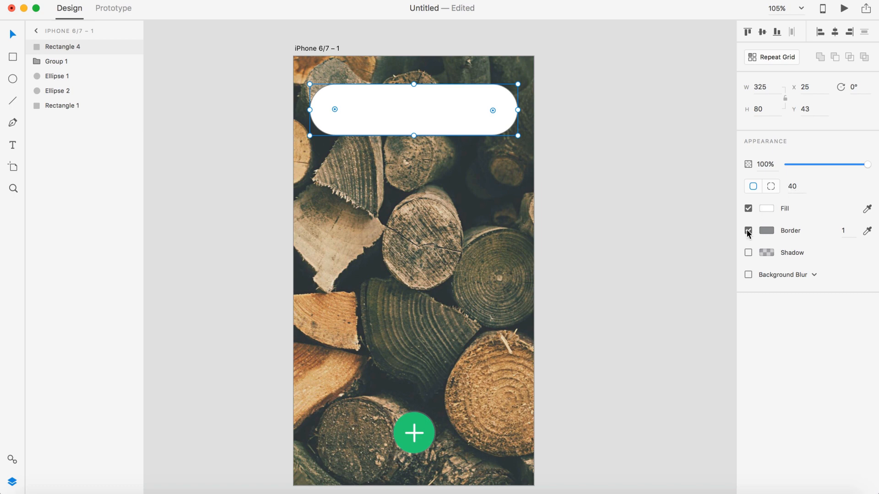
click(747, 231)
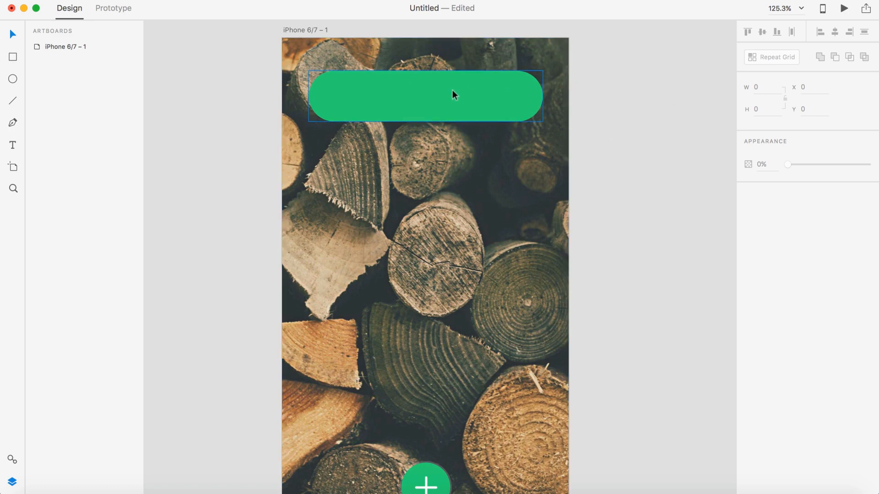
Add the text label 'Take out the trash' inside the green pill bar.
scroll(up, 3)
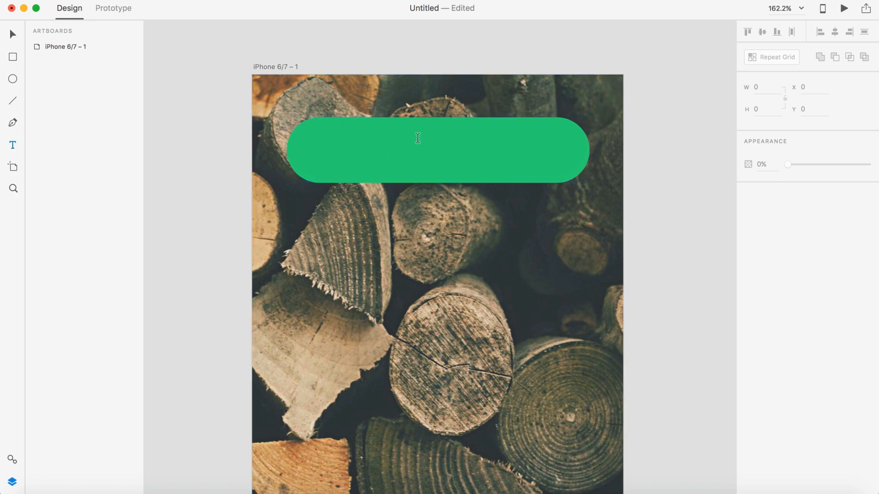
click(417, 150)
text(Take out the)
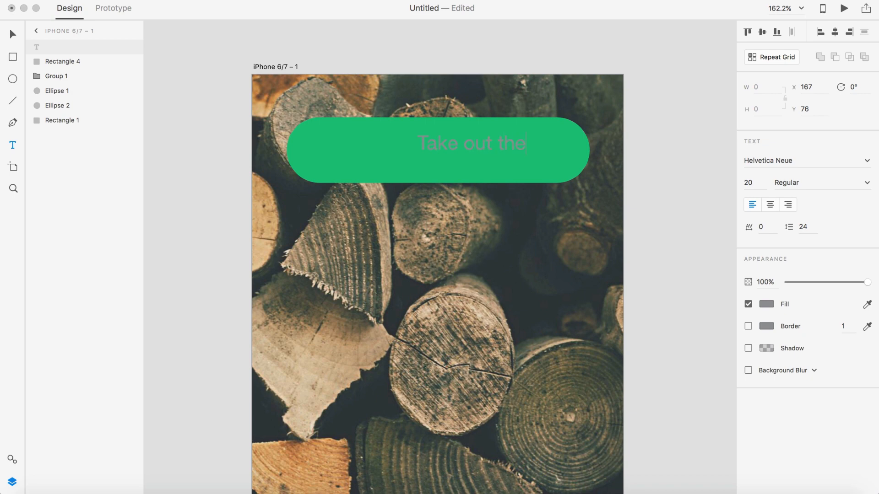
text(trash)
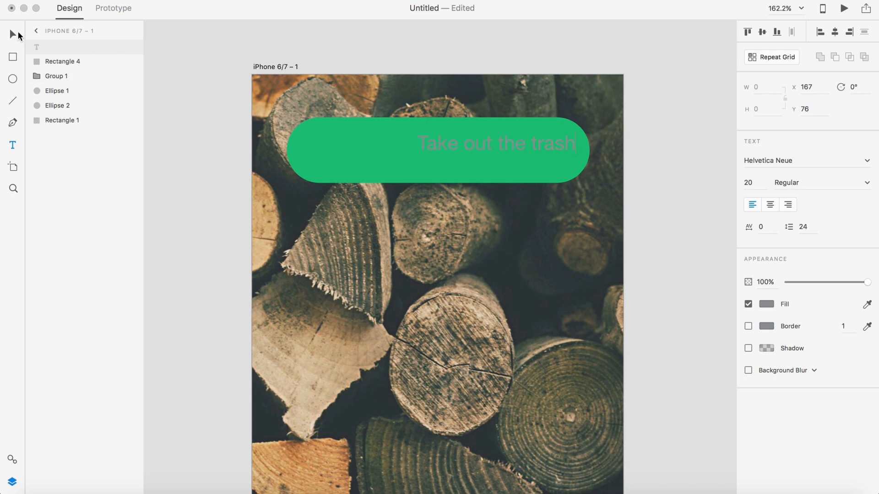
click(774, 304)
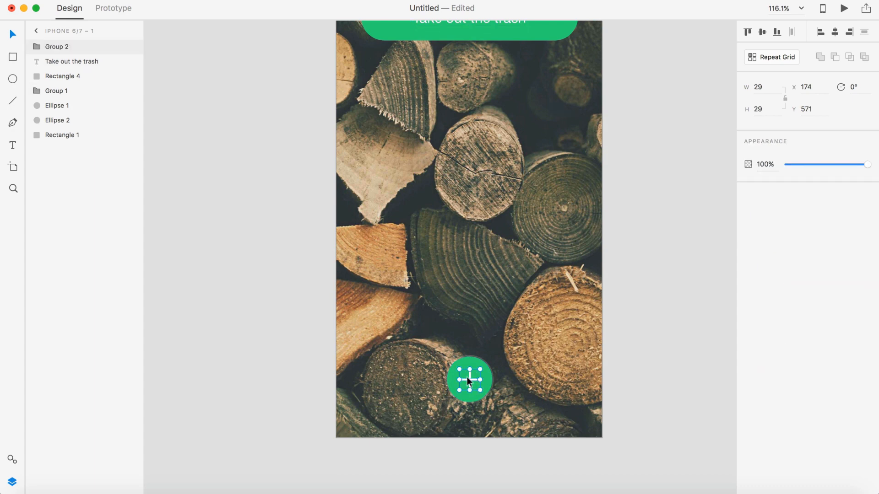
Place the rotated X copy in the pill and align it vertically with the label.
scroll(up, 3)
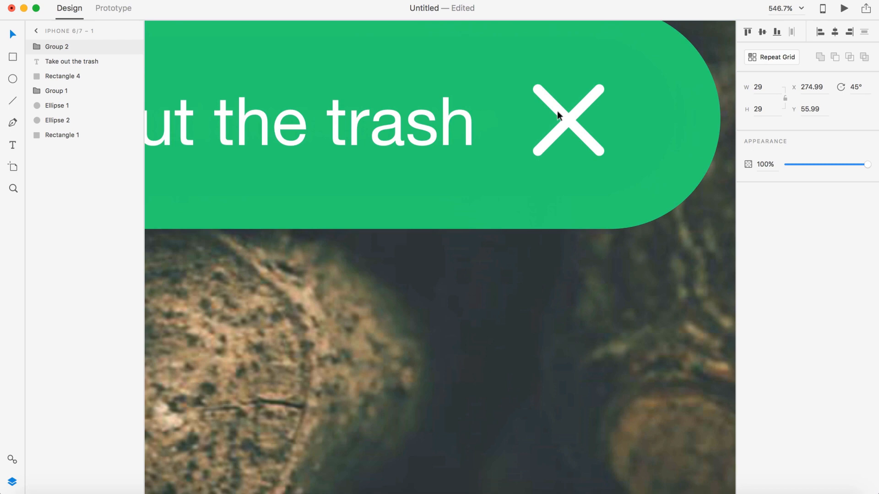
click(567, 120)
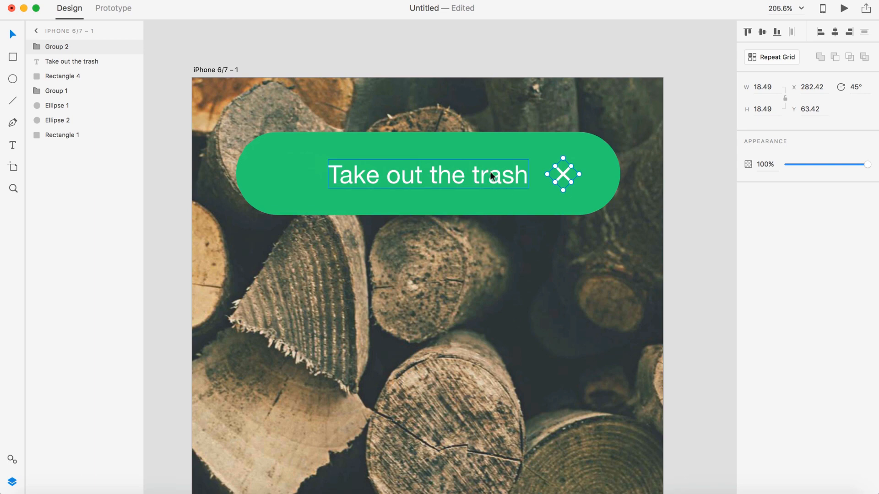
click(527, 147)
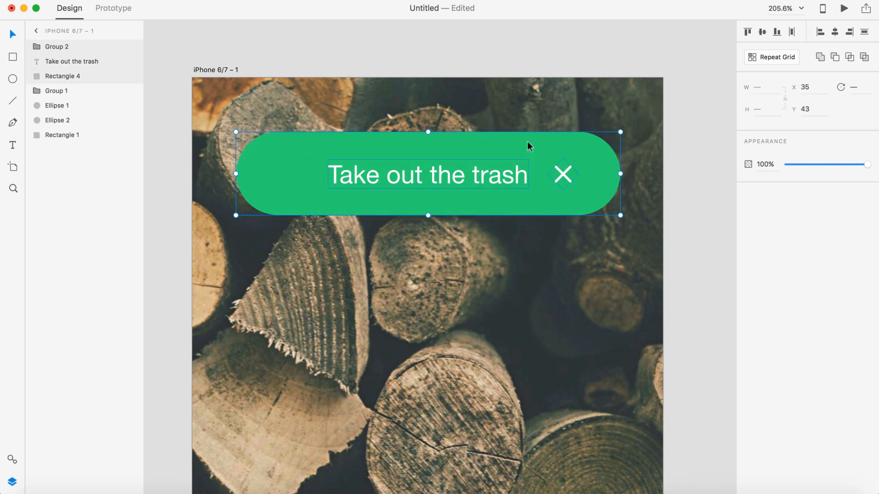
mouse_move(762, 33)
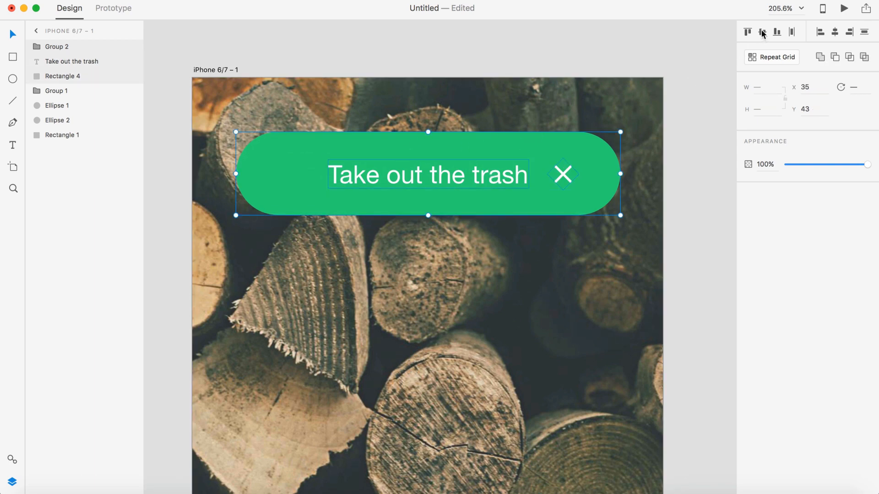
mouse_move(762, 32)
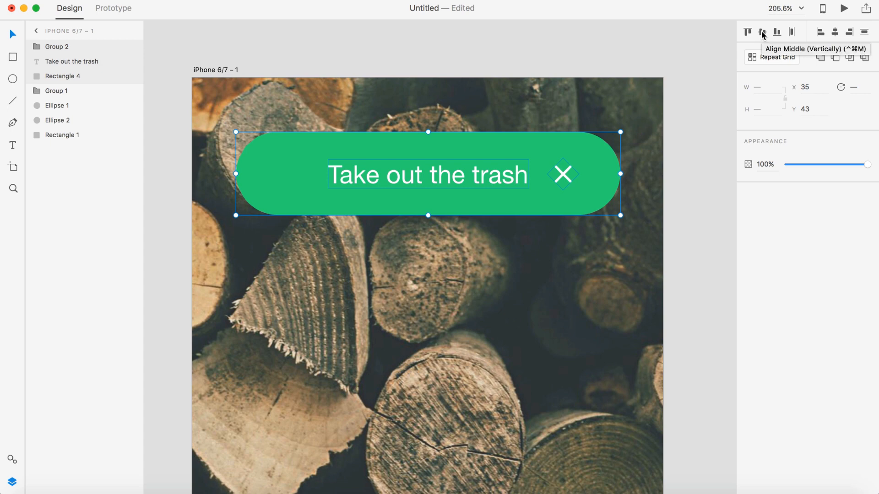
mouse_move(703, 153)
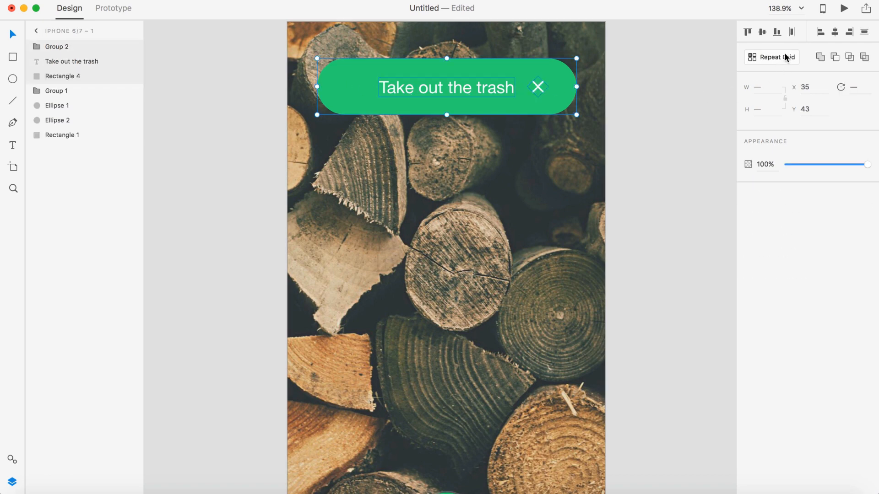
Turn the pill, label and X into a Repeat Grid of four stacked items.
click(771, 57)
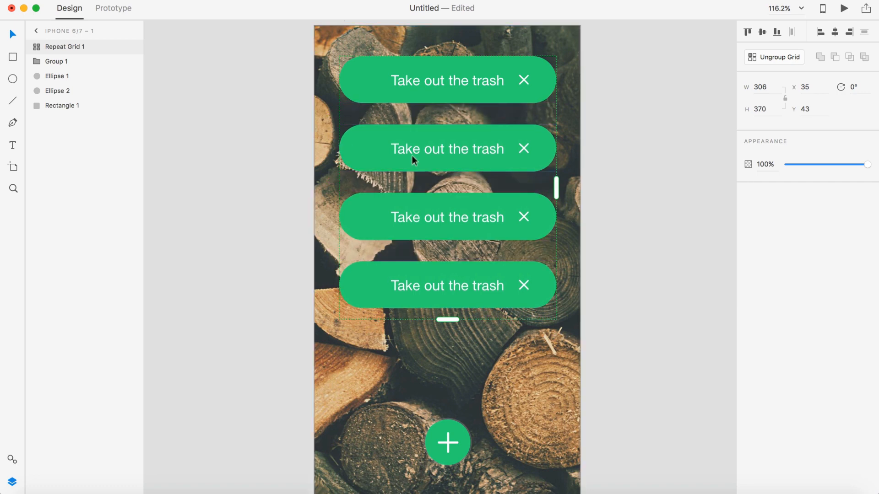
mouse_move(689, 245)
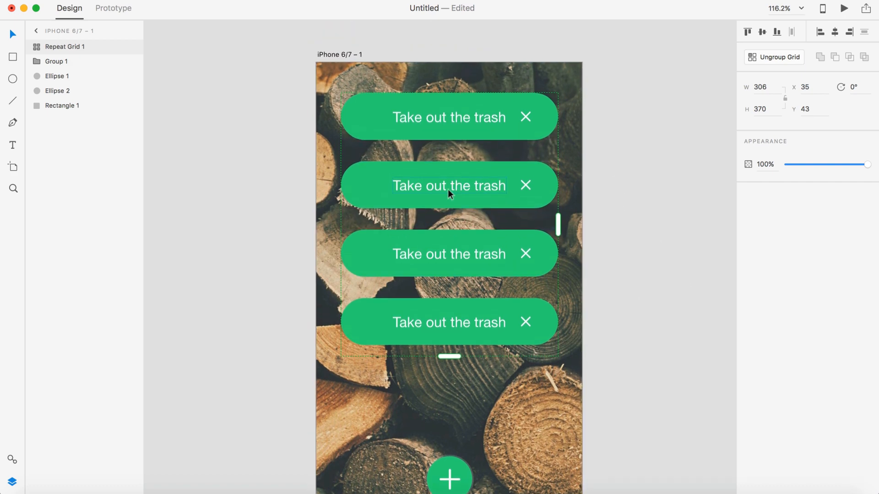
Rename the second item 'Walk the dog' and centre-align the item labels.
double_click(449, 185)
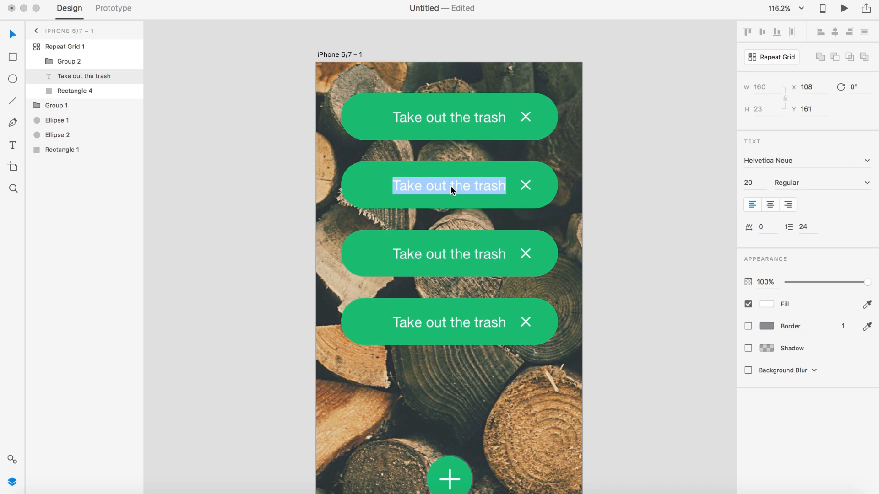
text(Walk t)
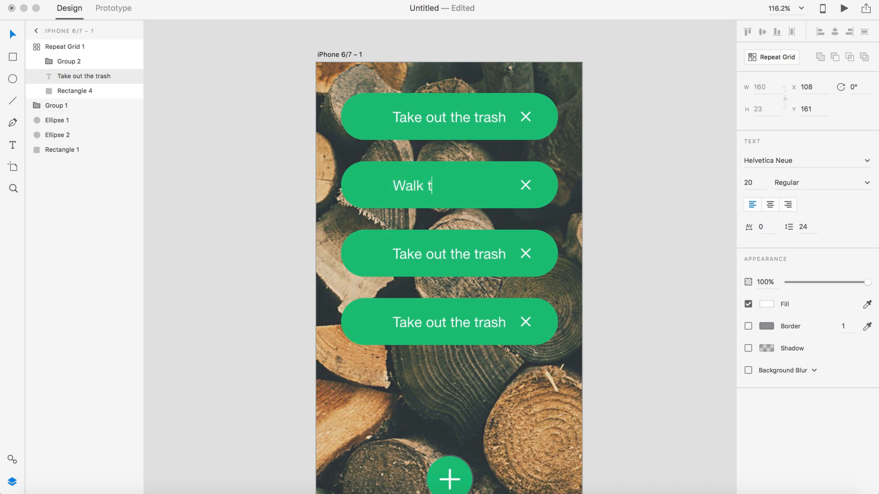
text(he dog)
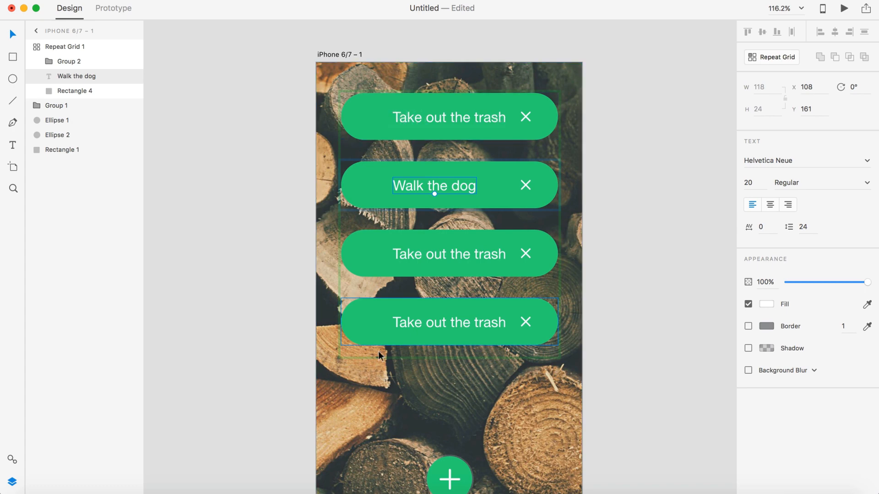
click(449, 118)
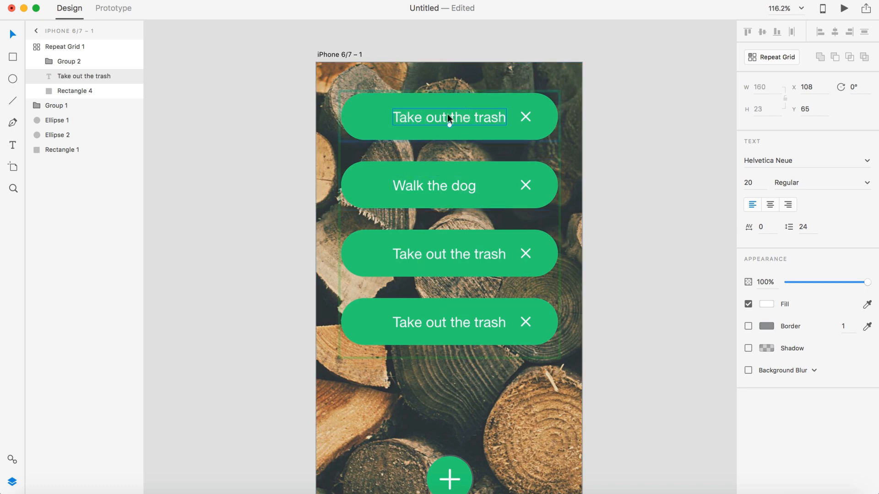
click(770, 204)
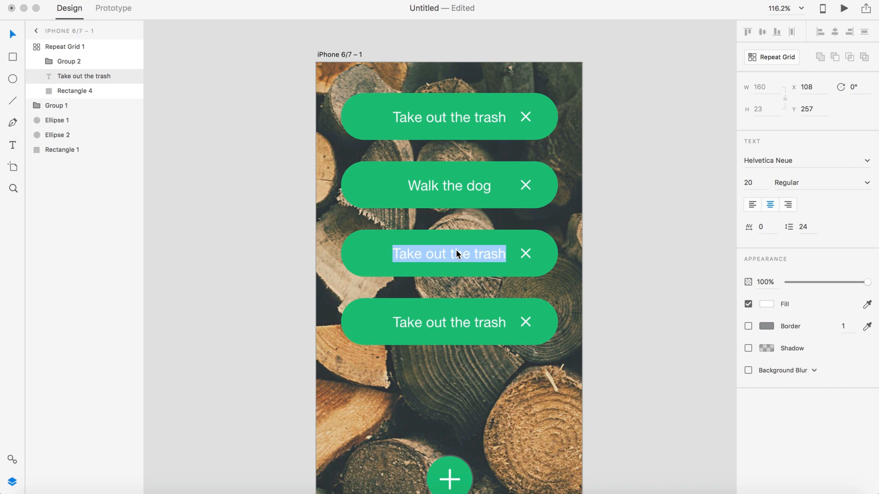
Rename the remaining items 'Read chapter 1' and 'Workout'.
text(Read ch)
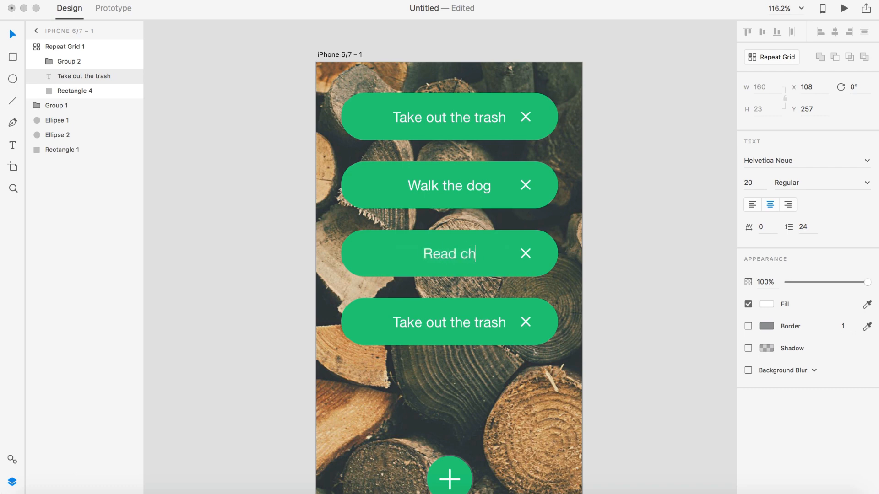
text(apter 1)
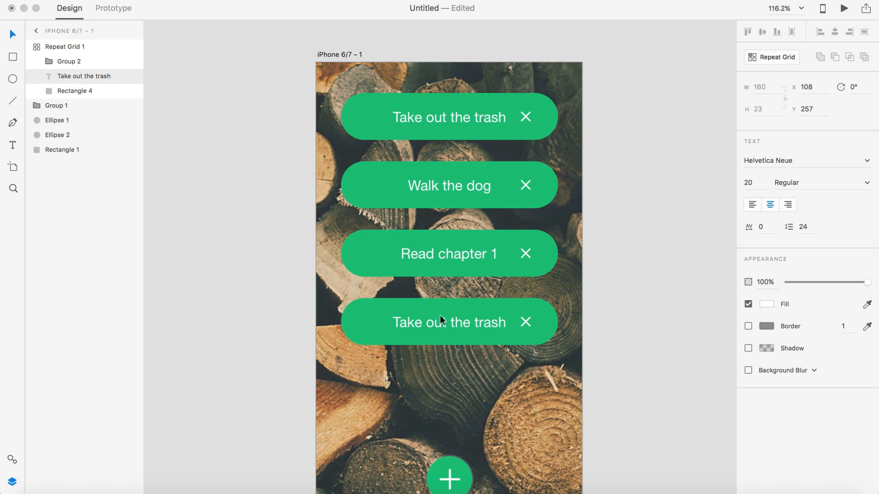
text(Workout)
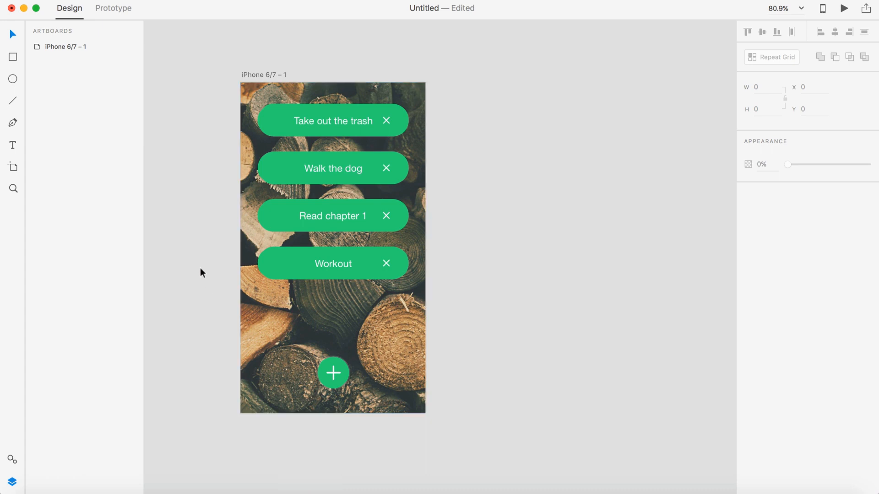
Retitle the to-do list artboard to 'Home' and commit the name.
click(333, 120)
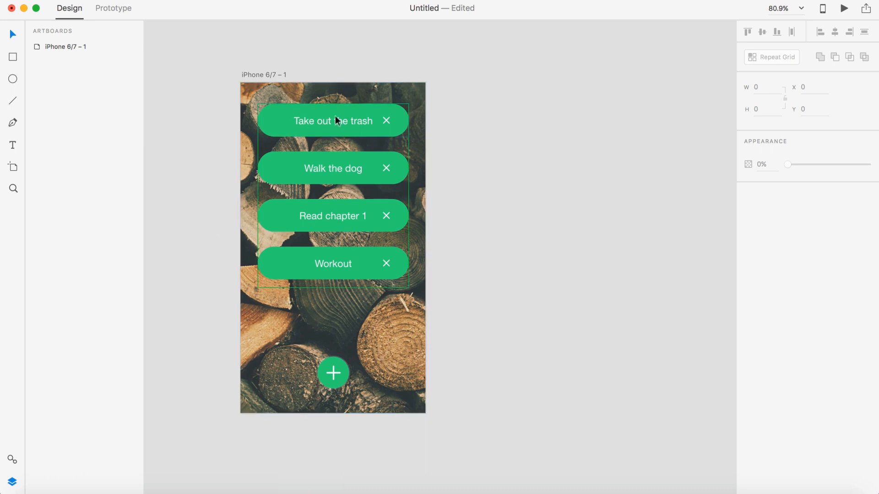
click(263, 75)
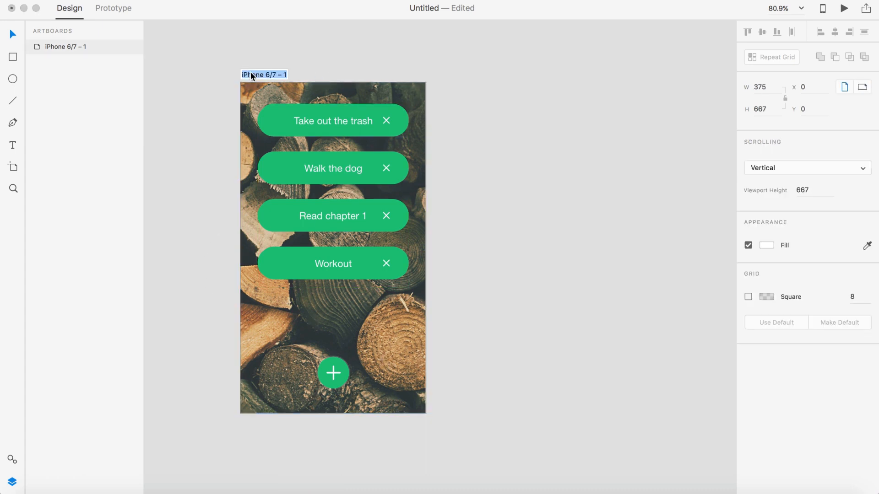
text(Home)
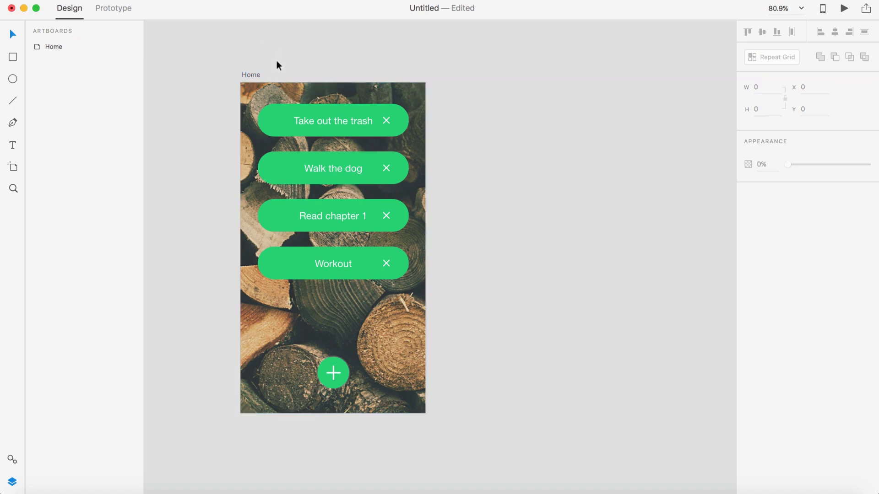
click(333, 248)
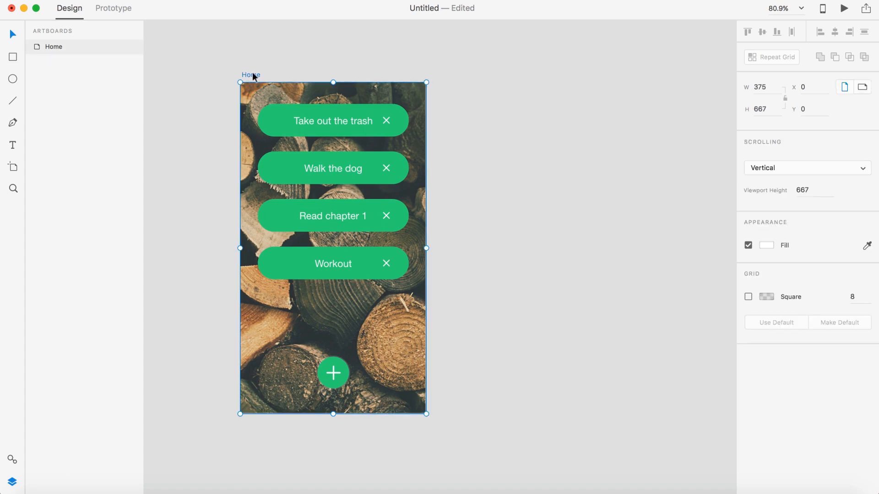
mouse_move(286, 37)
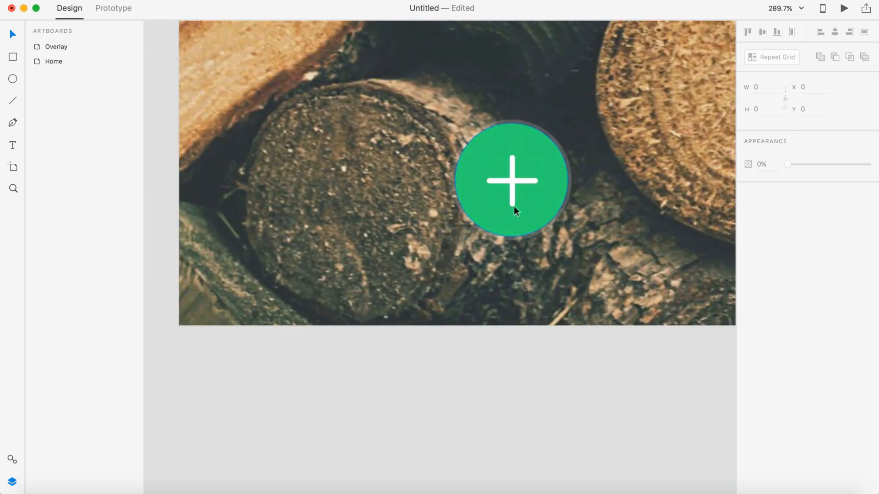
Rotate the plus cross 315° so the Overlay's round button reads as an X.
click(511, 181)
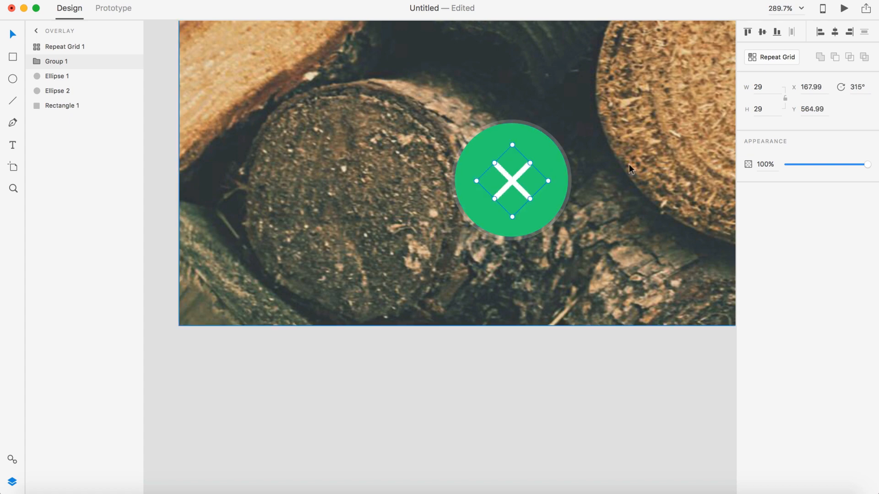
mouse_move(835, 126)
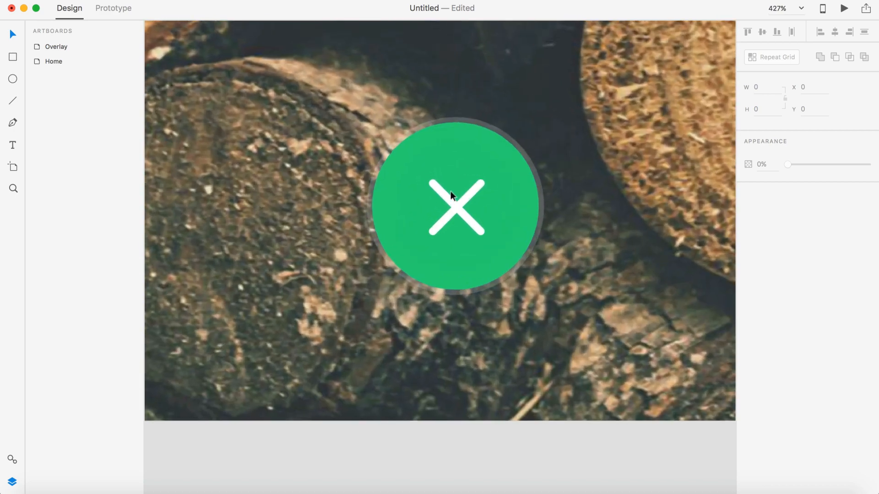
click(455, 205)
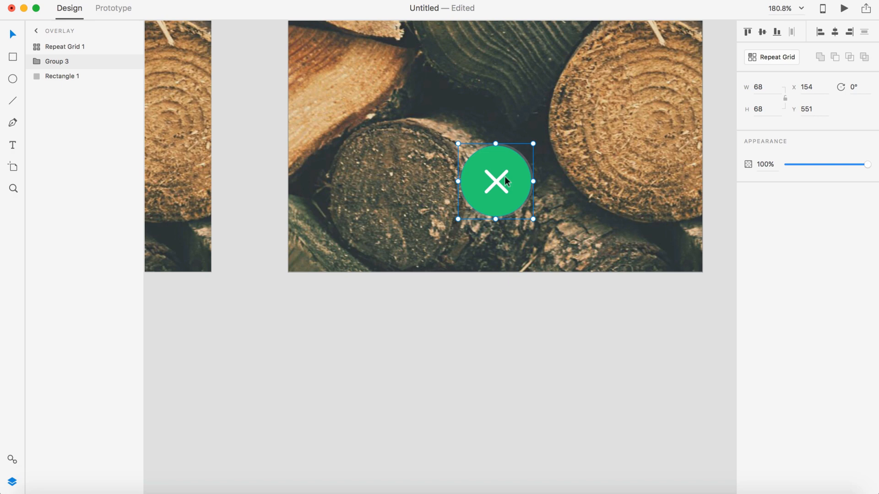
right_click(495, 181)
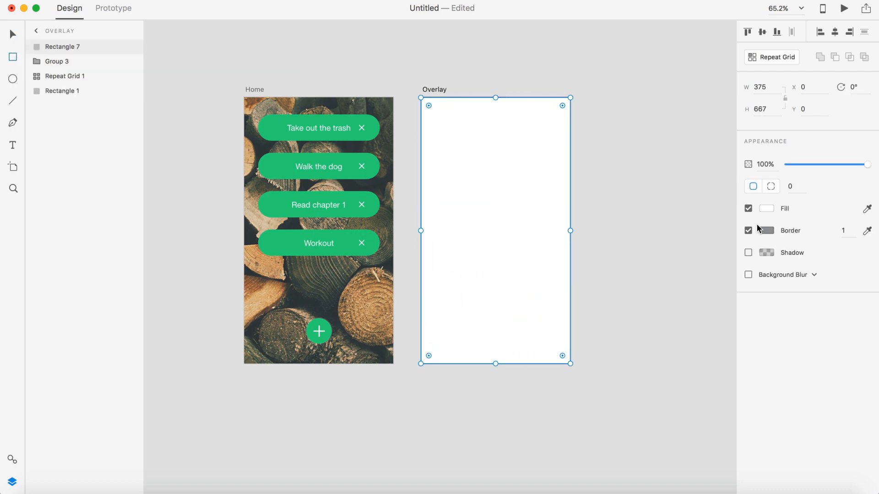
Remove the covering rectangle's border and enable Background Blur behind it.
click(748, 230)
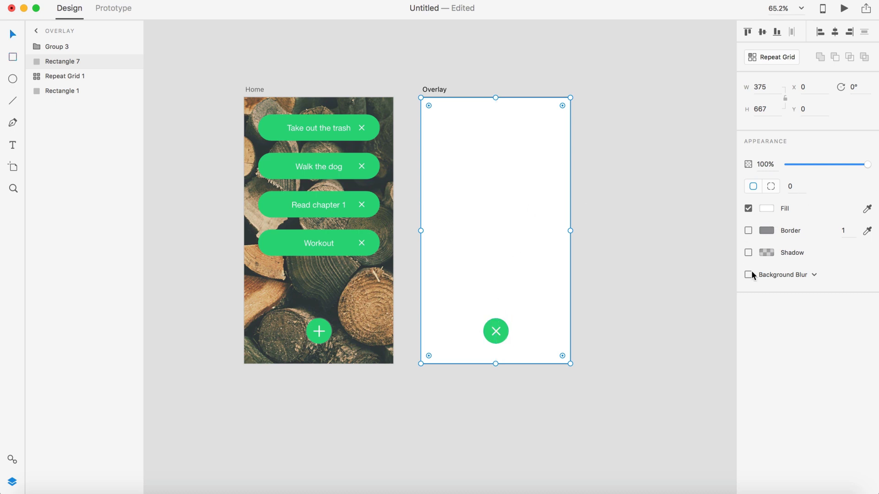
click(766, 208)
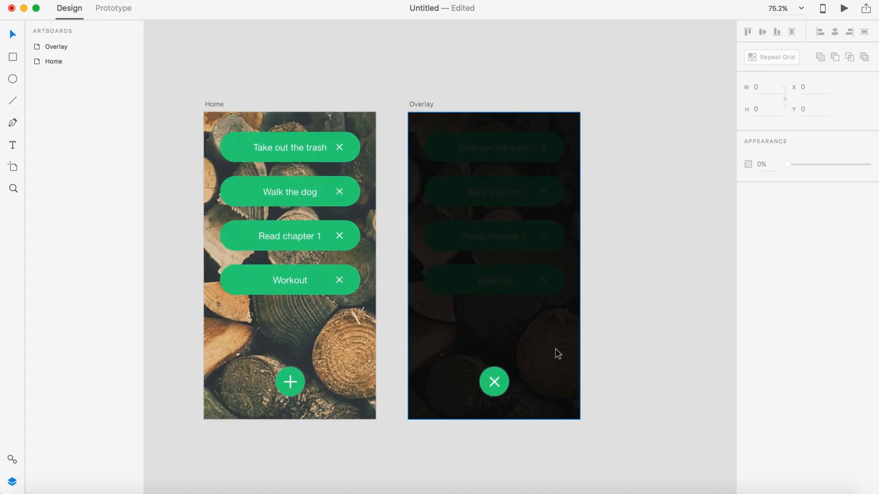
mouse_move(530, 312)
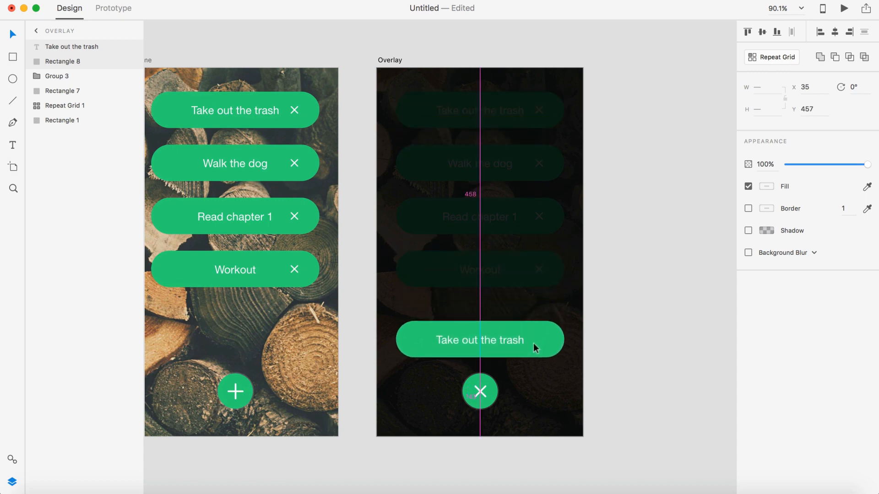
Relabel the copied green pill to 'Add Item' above the X button.
click(478, 339)
text(A)
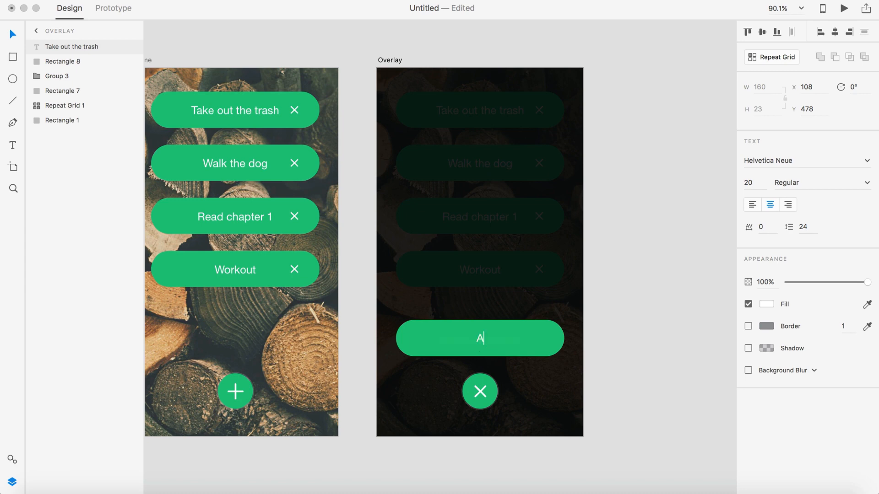
text(dd Item)
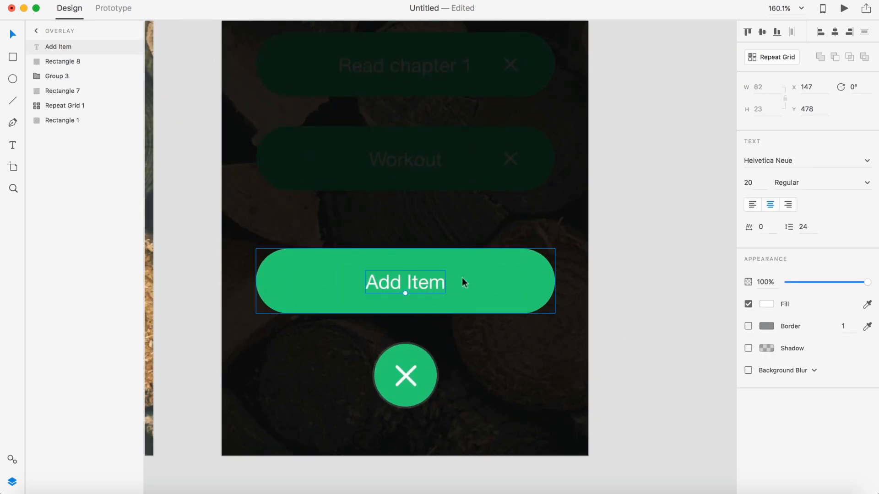
click(681, 283)
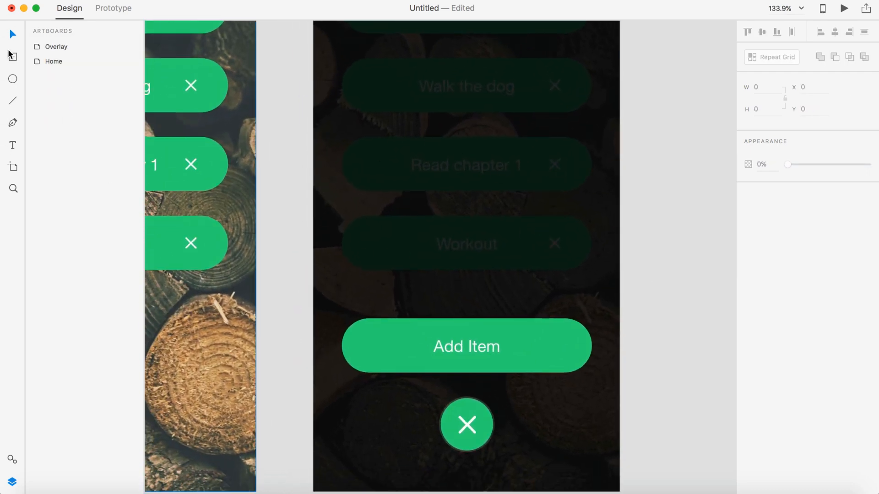
Draw a borderless white box above Add Item with corner radius 10.
click(12, 57)
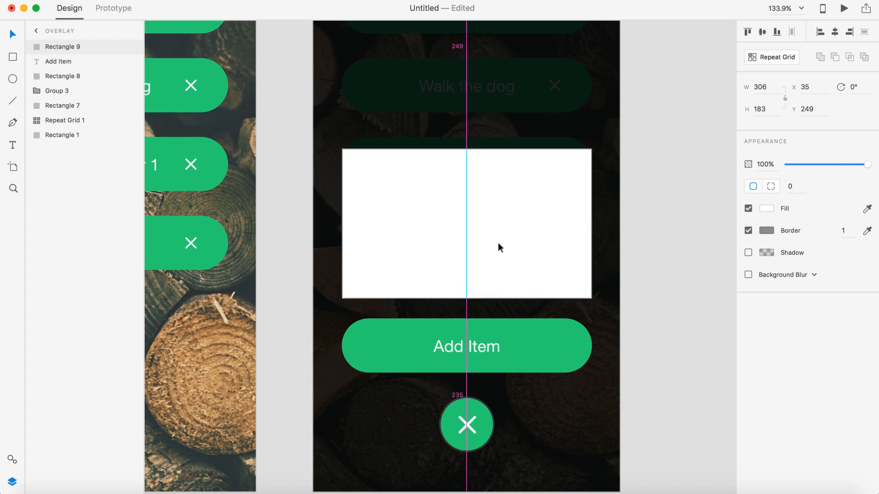
click(747, 230)
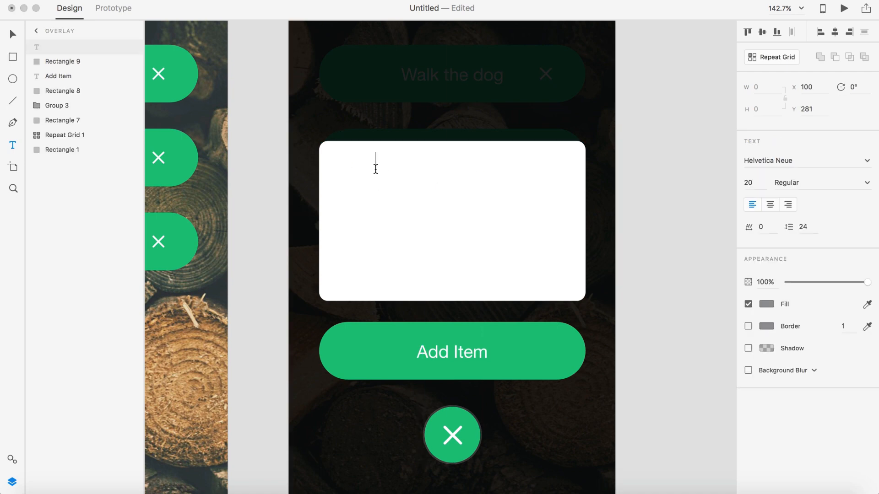
Enter placeholder text 'Take out the trash…' in the white box and adjust its top edge.
text(T)
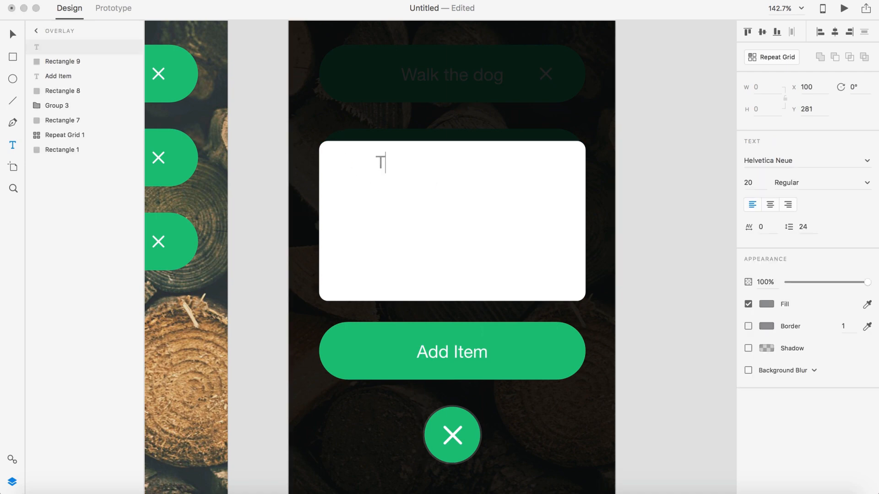
text(Take out the trash...)
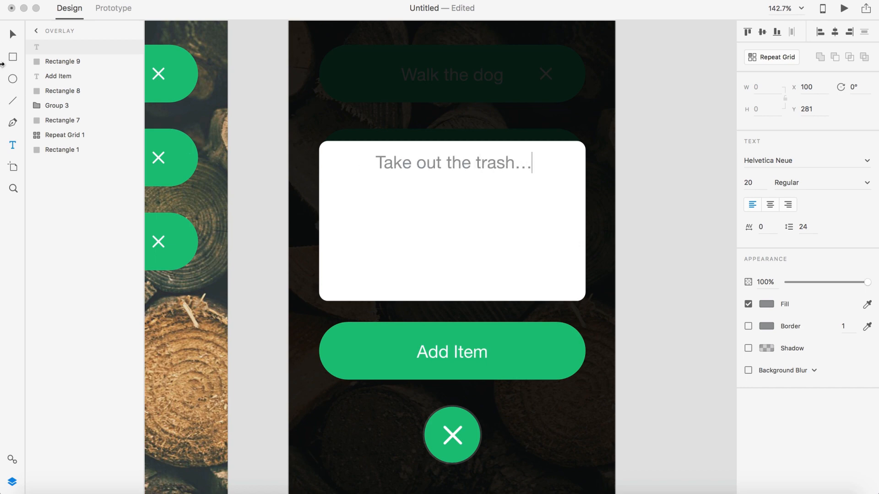
click(453, 162)
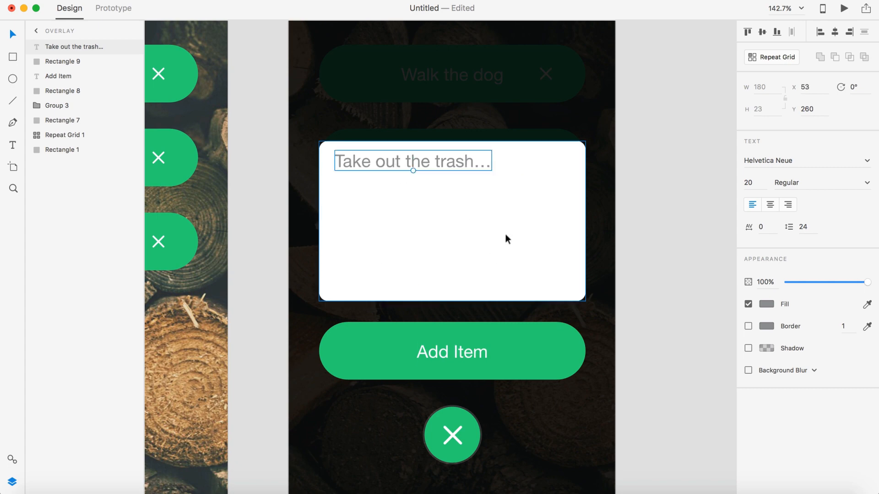
mouse_move(577, 230)
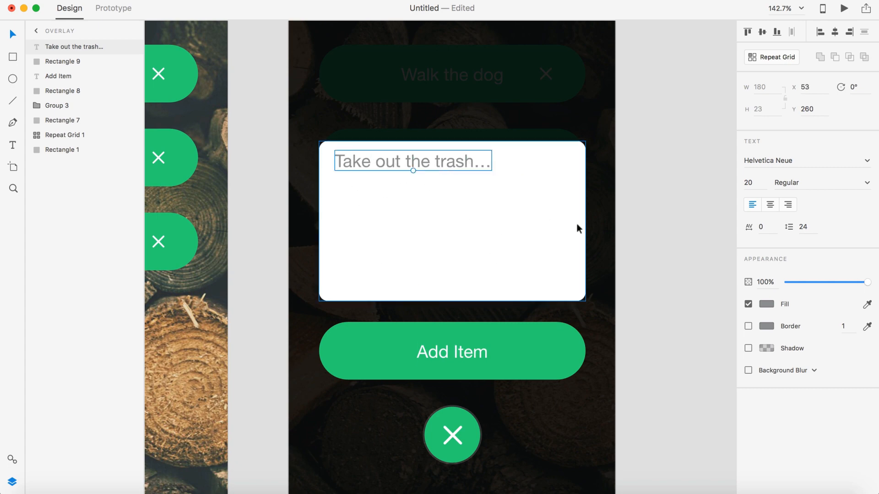
click(63, 62)
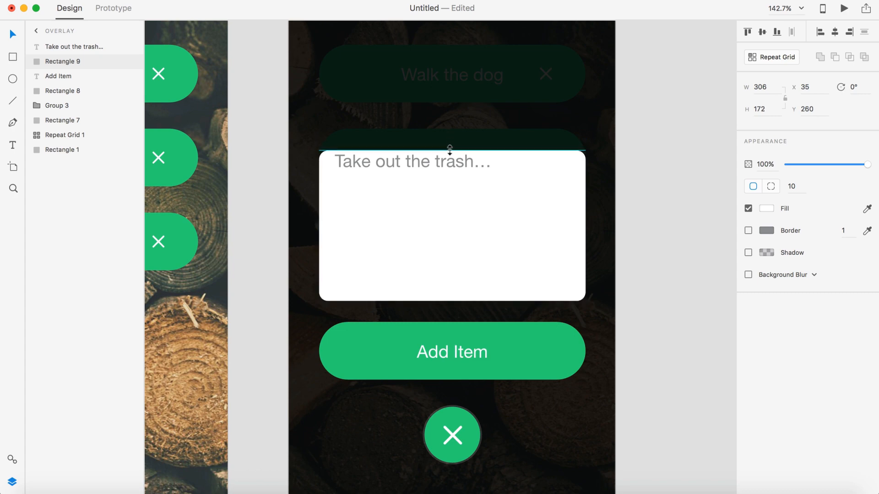
click(410, 163)
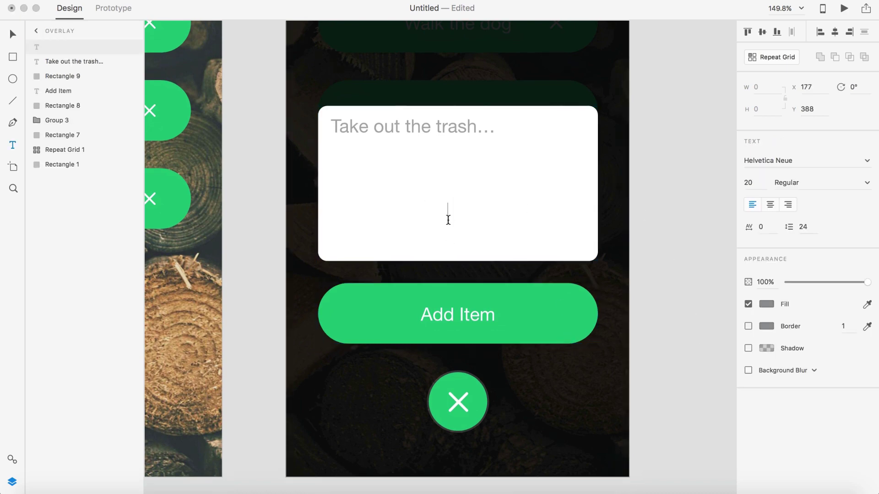
Add a small '140' character counter at the bottom of the entry box.
text(140)
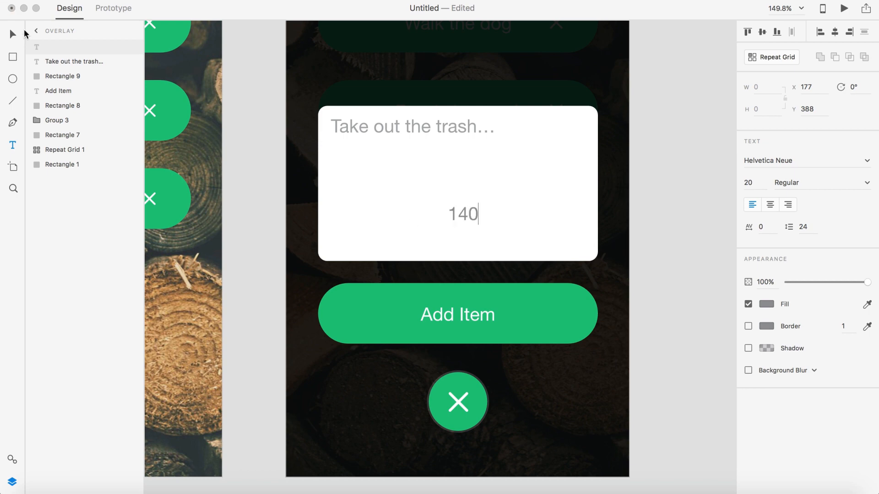
click(462, 214)
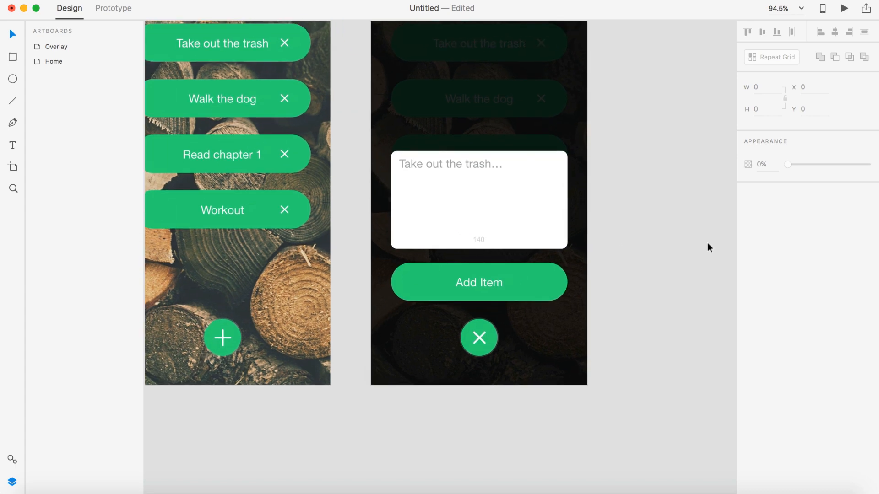
Set the white entry box's corner radius to 20 and check the result.
click(478, 282)
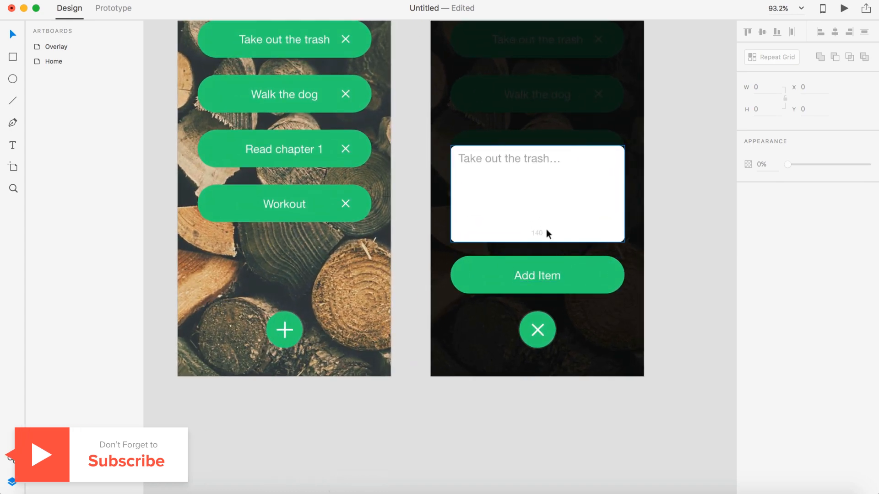
click(536, 193)
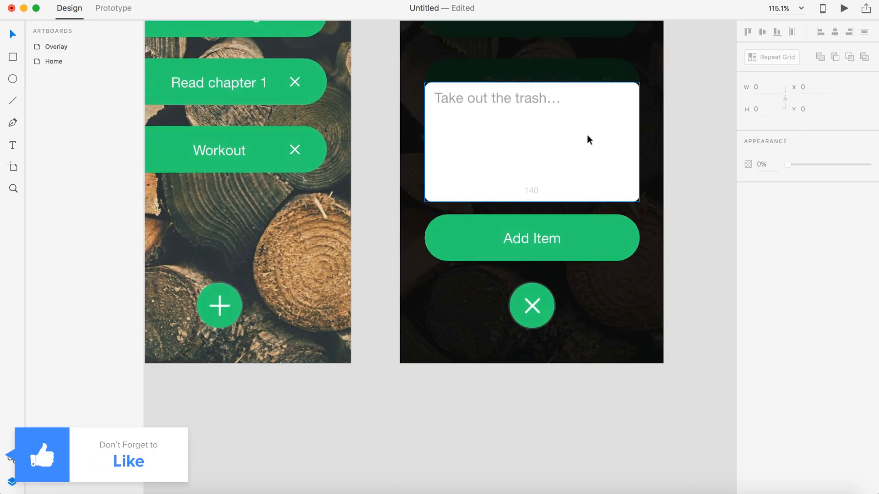
click(531, 142)
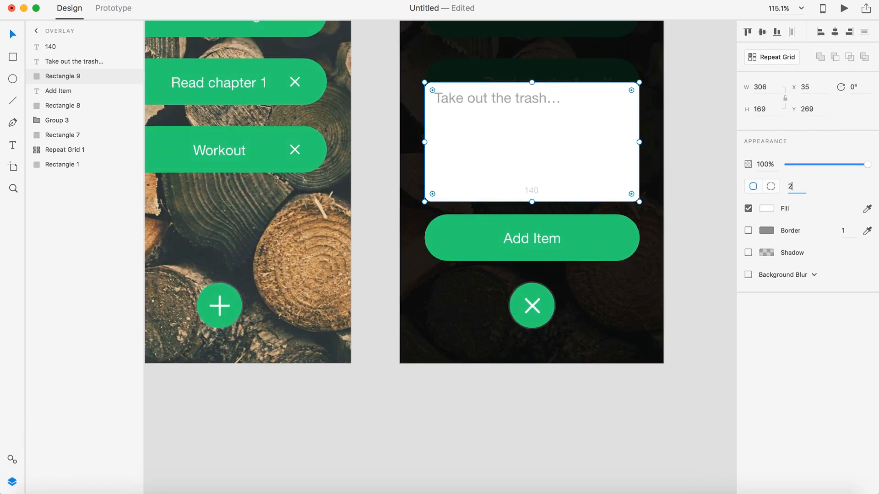
click(676, 272)
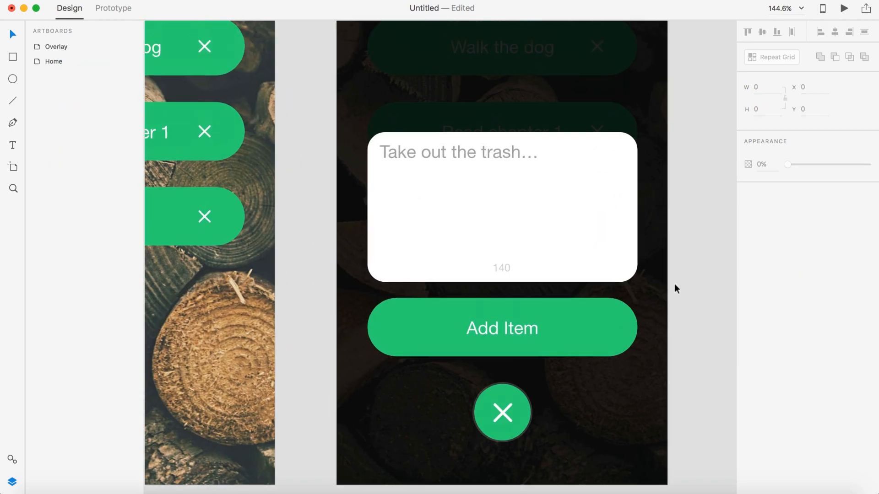
click(580, 180)
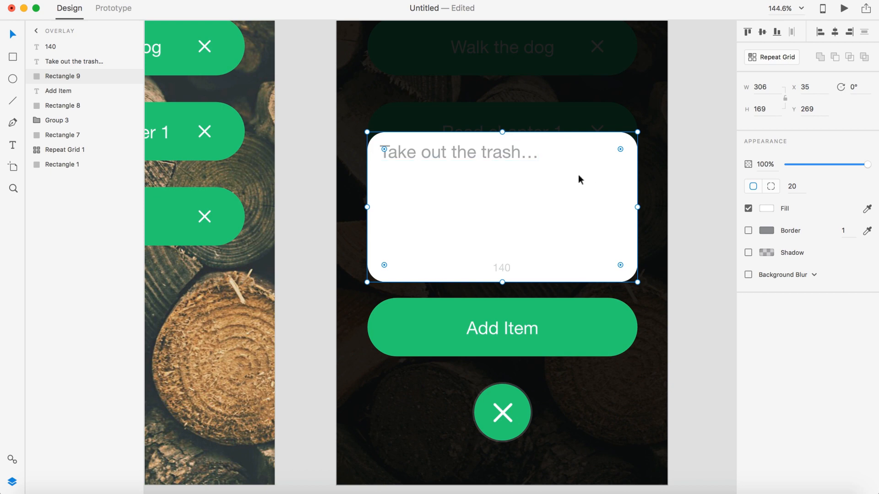
click(457, 153)
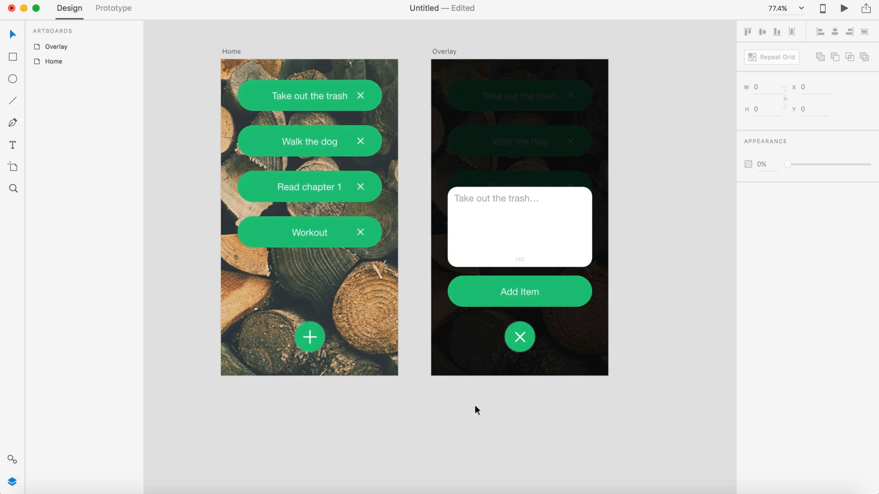
mouse_move(309, 337)
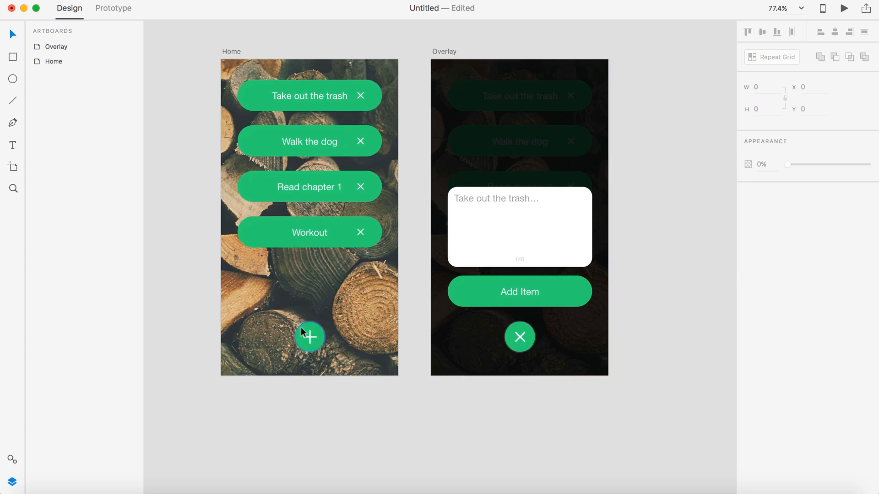
mouse_move(547, 385)
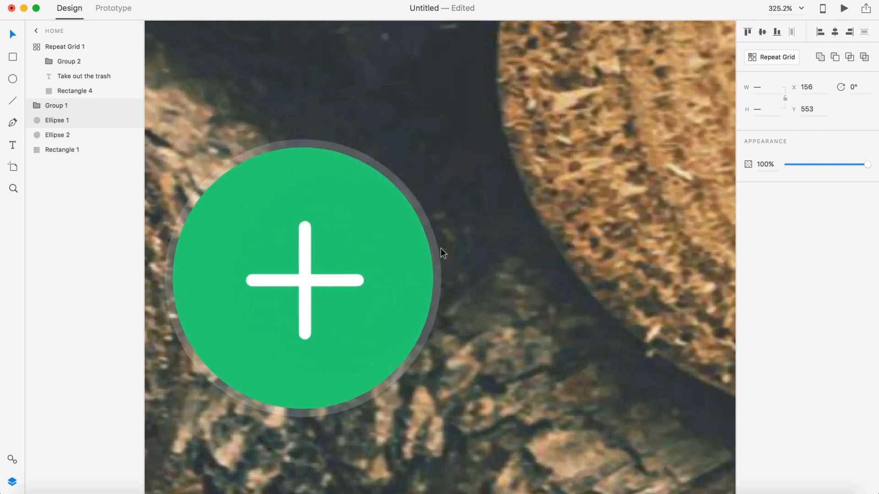
Zoom toward the Home plus button to group its ellipses and plus sign.
scroll(down, 3)
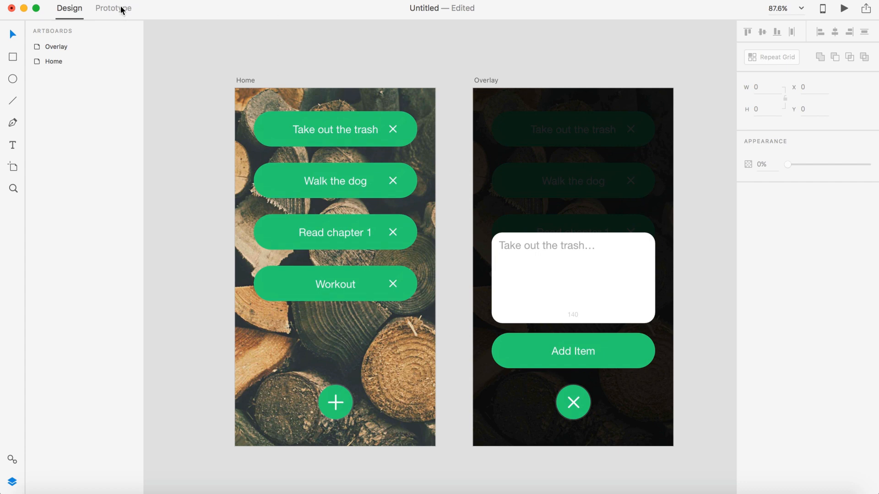
In Prototype mode, wire the plus button to Overlay with a 0.4 s dissolve, ease-out.
click(112, 8)
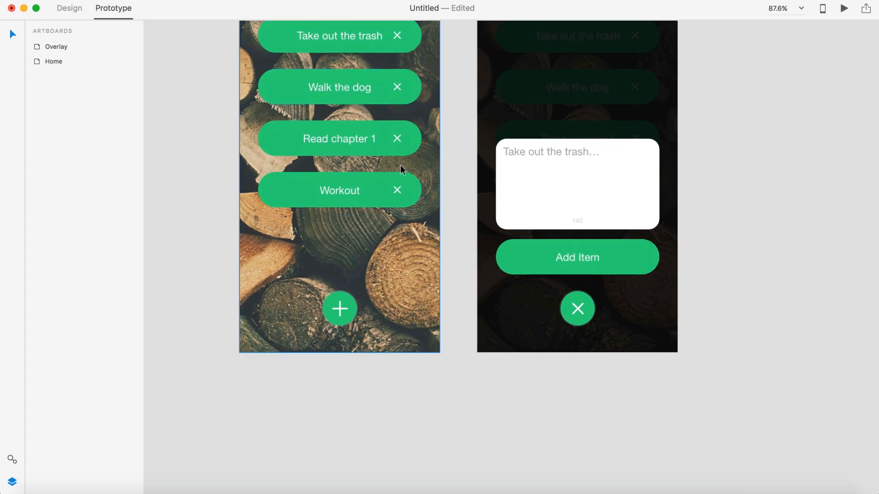
click(339, 309)
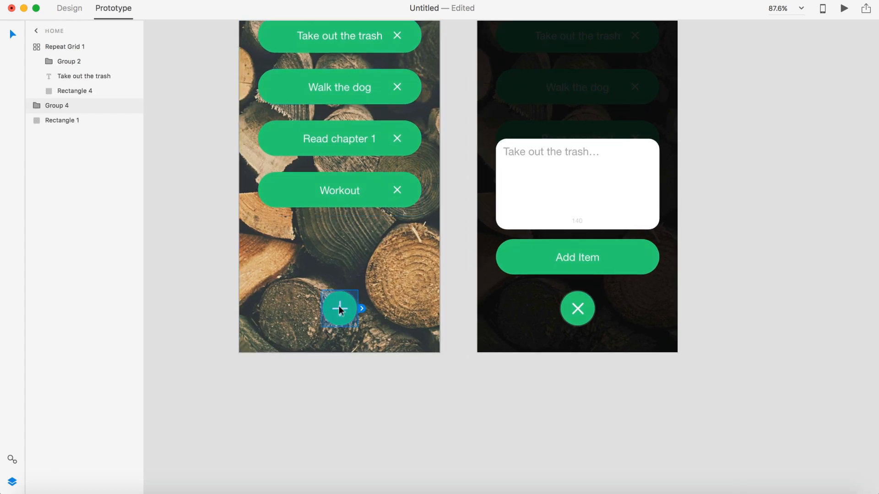
mouse_move(357, 308)
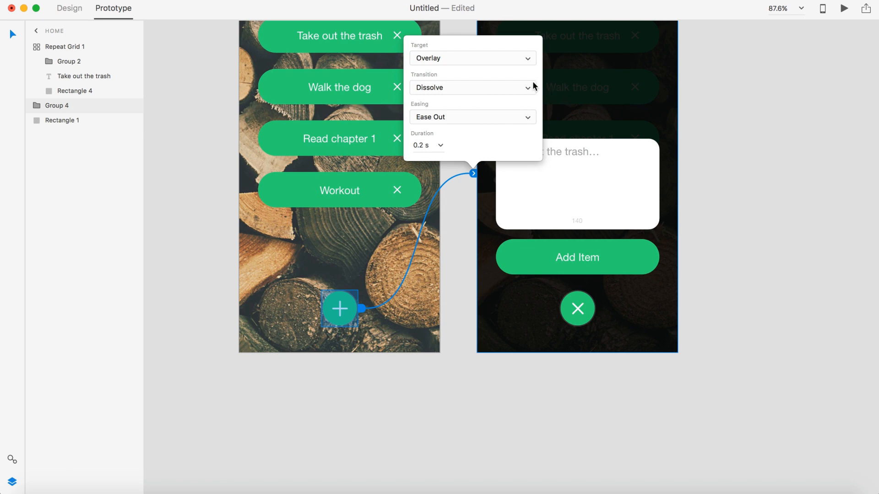
mouse_move(420, 66)
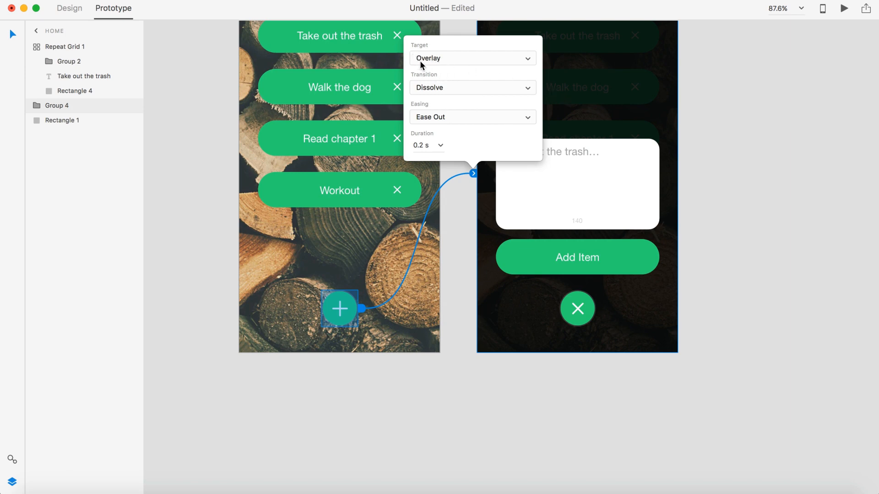
mouse_move(423, 91)
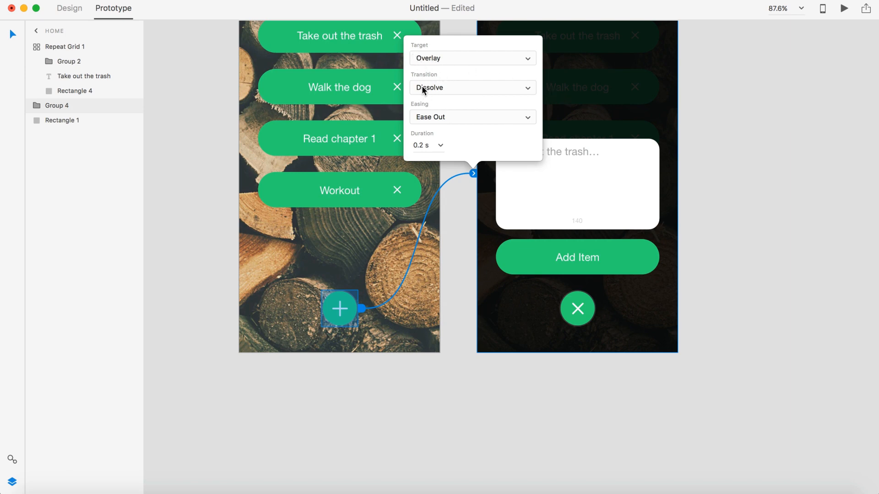
mouse_move(440, 149)
text(0.4)
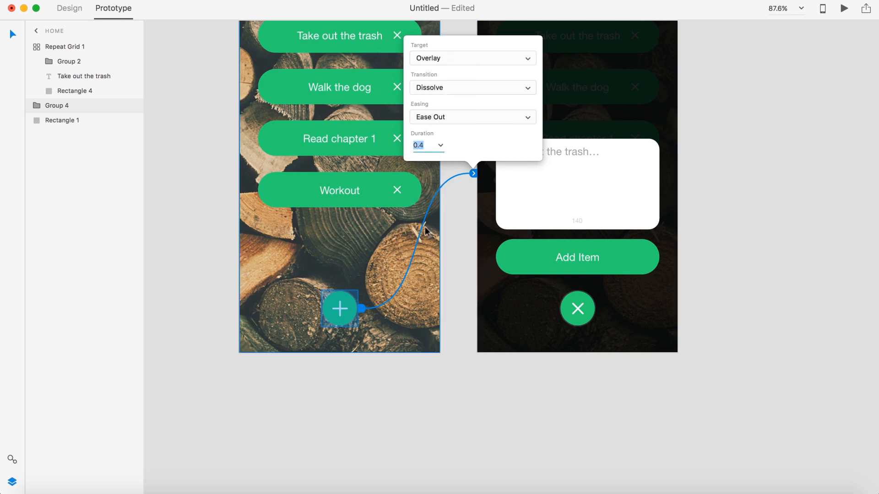
click(577, 309)
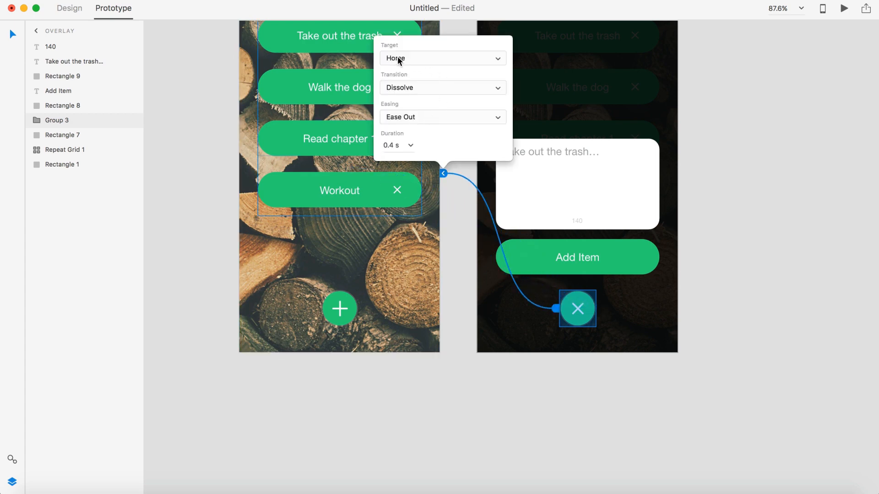
mouse_move(416, 94)
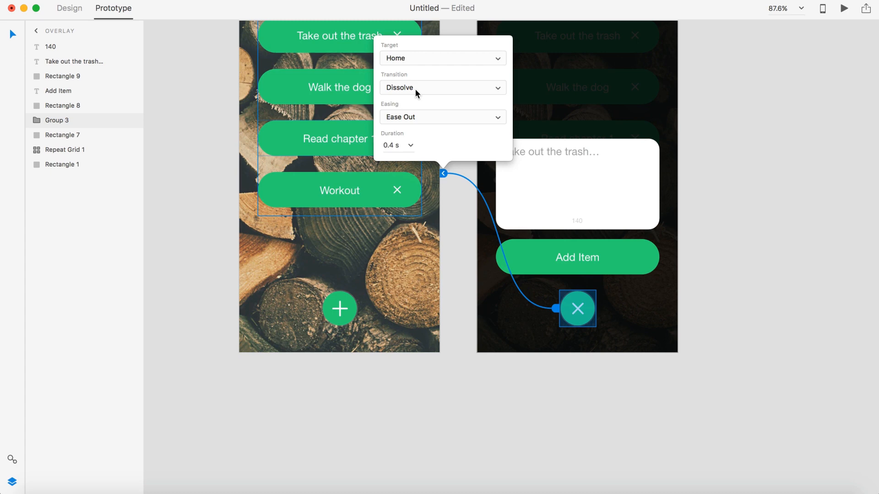
Confirm the X button's link to Home with Dissolve, Ease Out, 0.4 s.
click(479, 385)
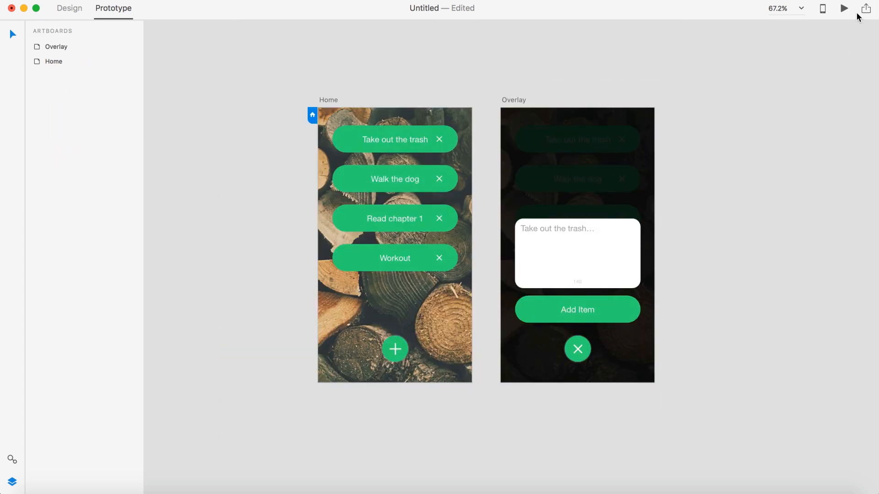
Run Desktop Preview and tap plus then X twice to verify the overlay opens and returns Home.
click(844, 8)
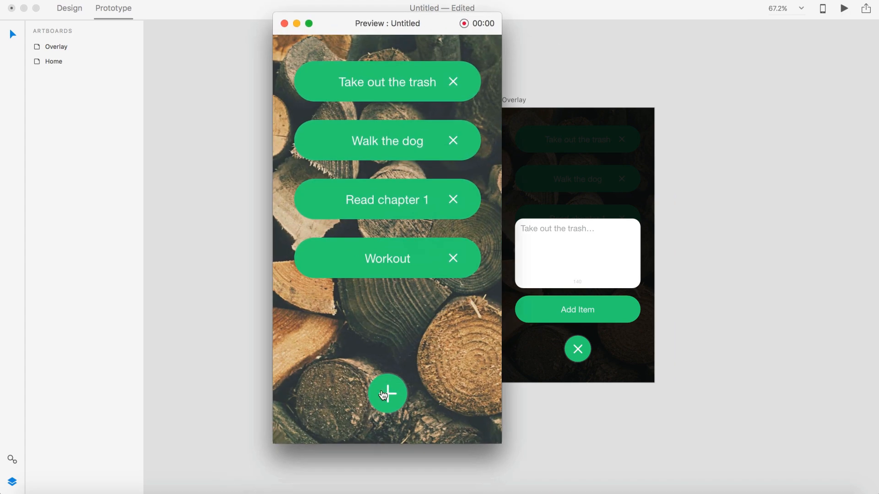
mouse_move(335, 319)
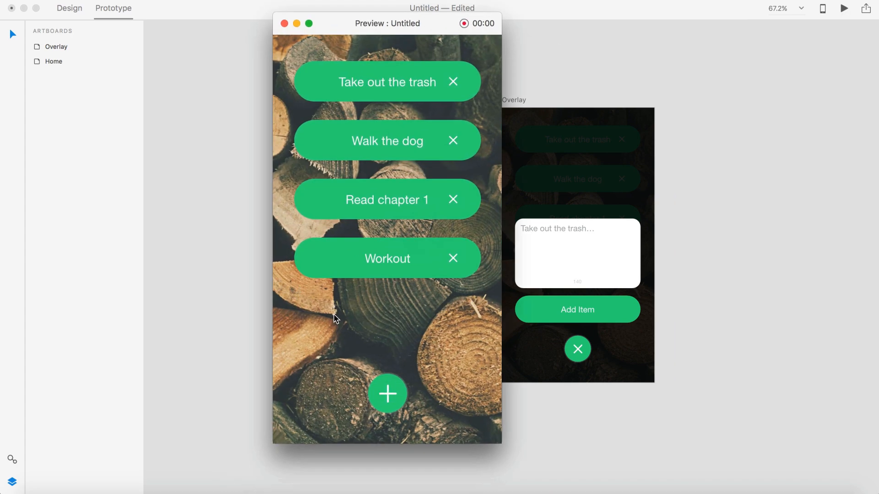
click(387, 394)
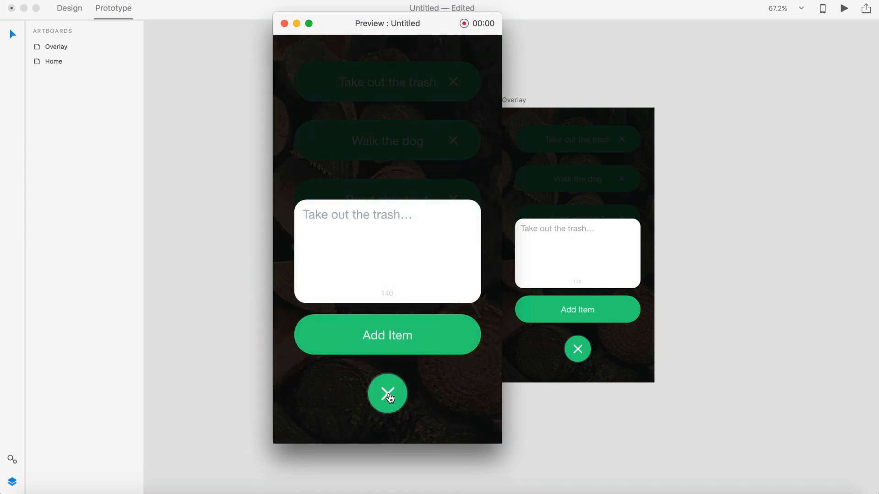
mouse_move(342, 221)
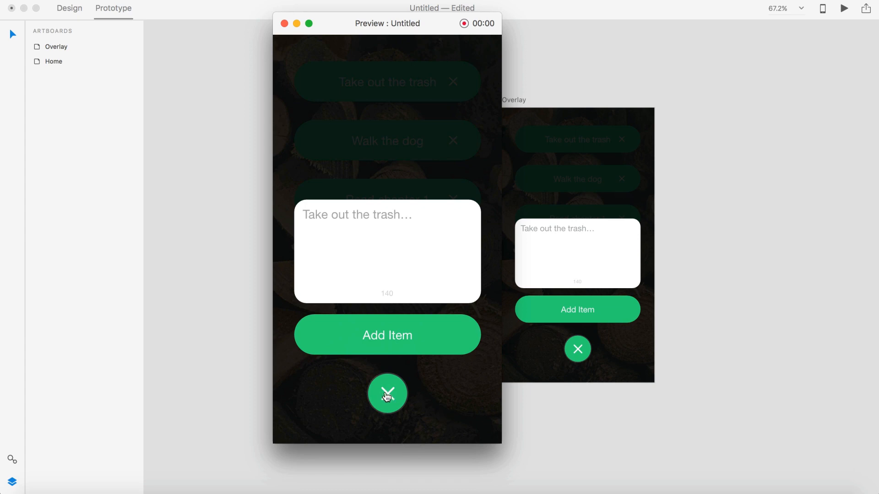
click(387, 392)
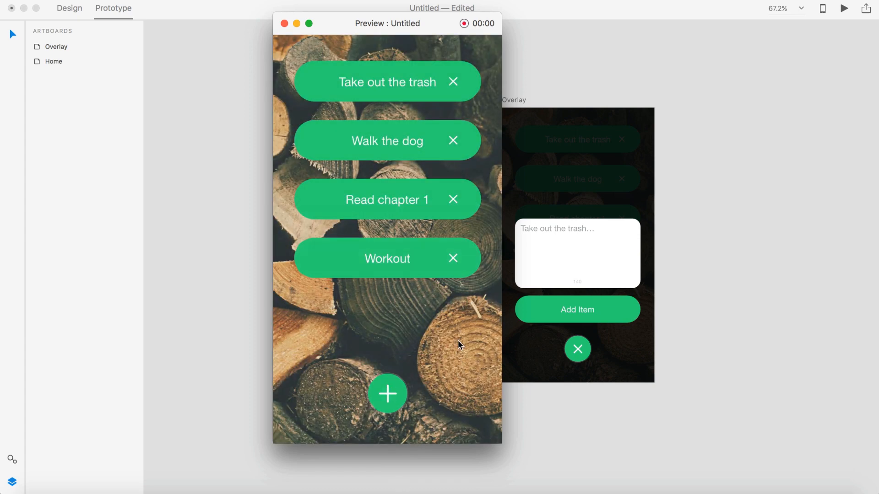
mouse_move(406, 267)
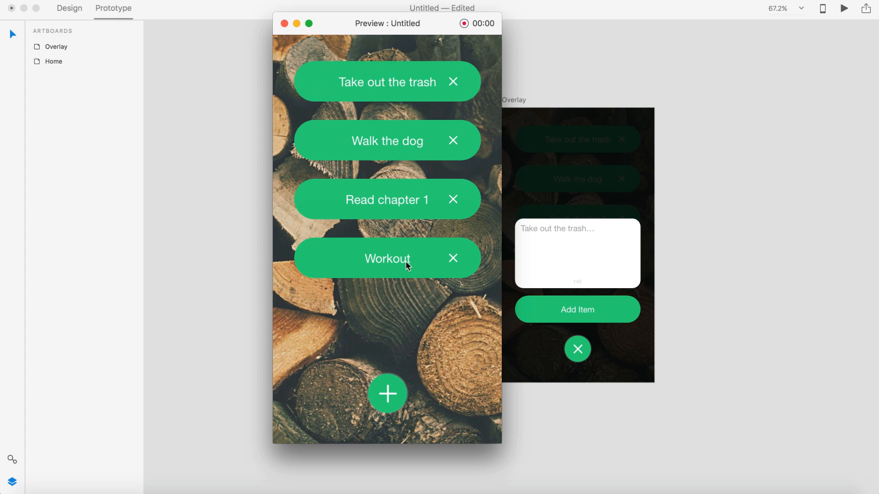
mouse_move(387, 394)
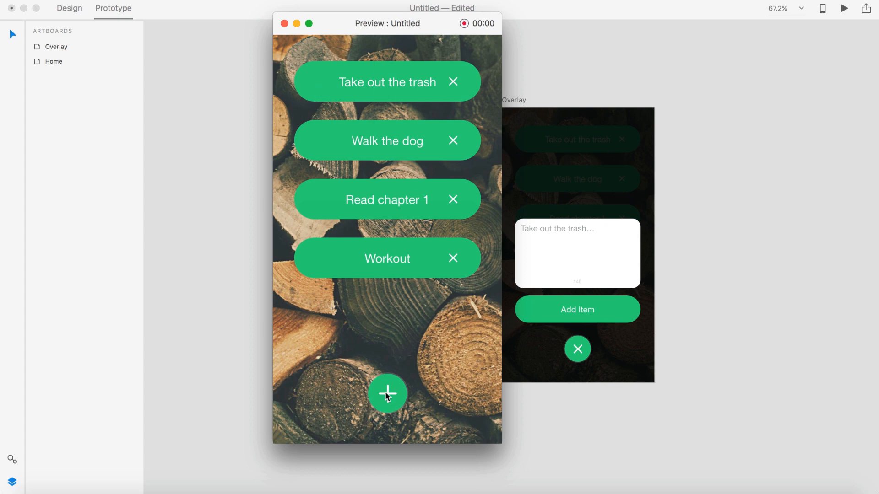
click(387, 393)
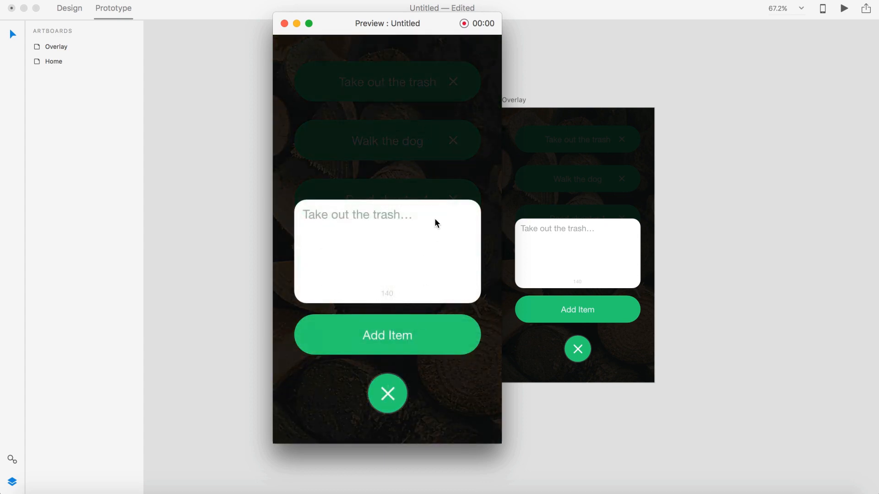
click(387, 392)
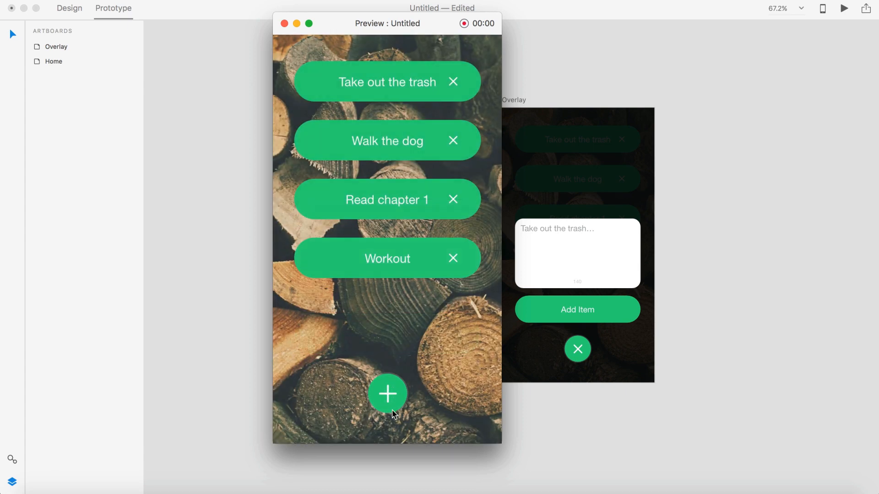